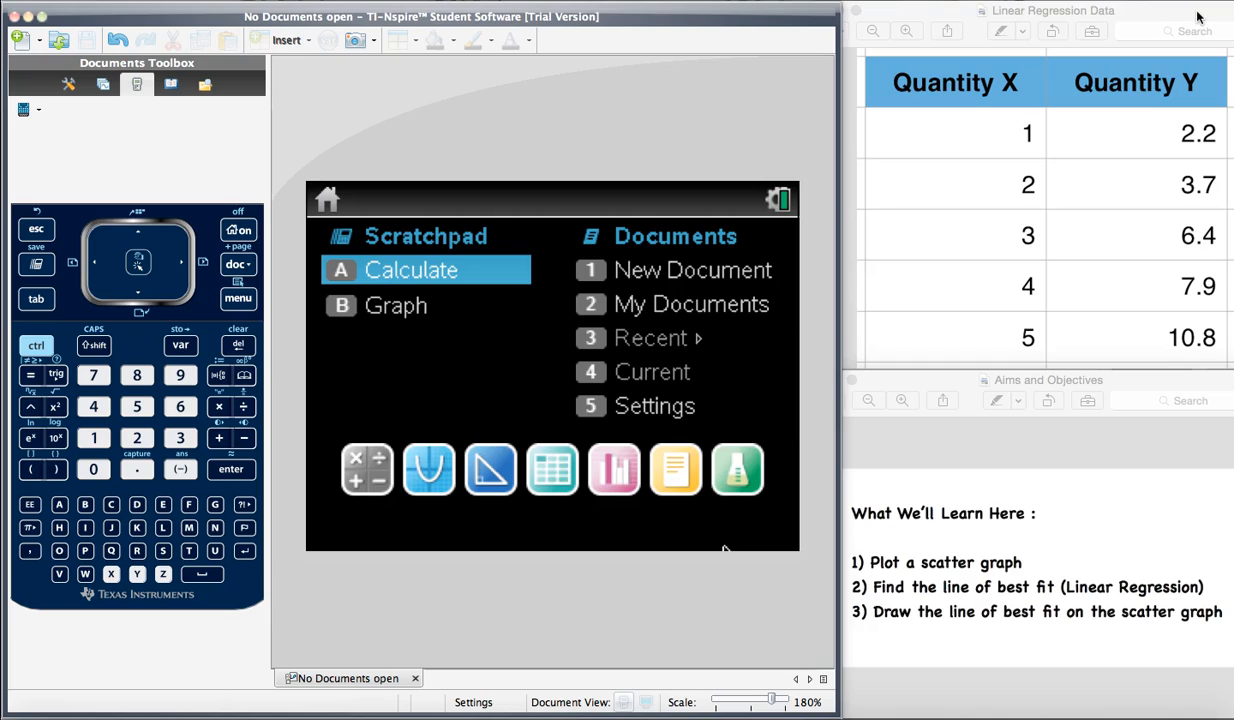
{"action": "mouse_move", "coordinate": [1224, 313]}
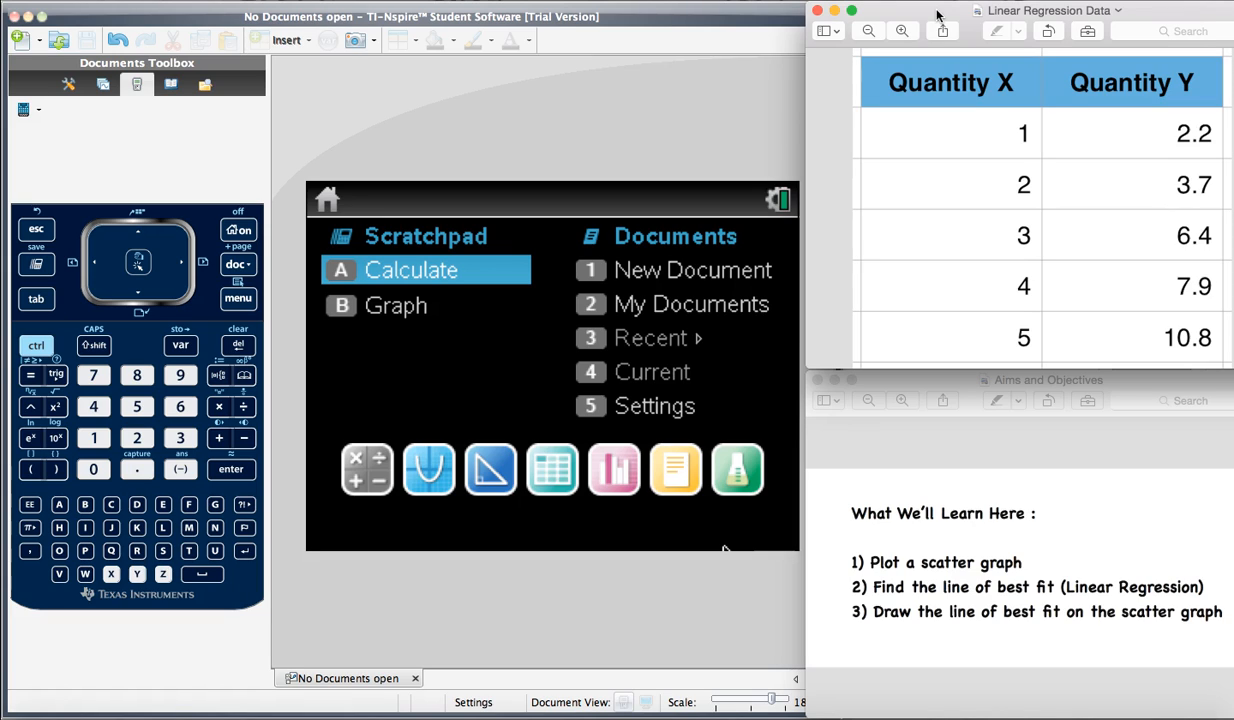
{"action": "mouse_move", "coordinate": [938, 370]}
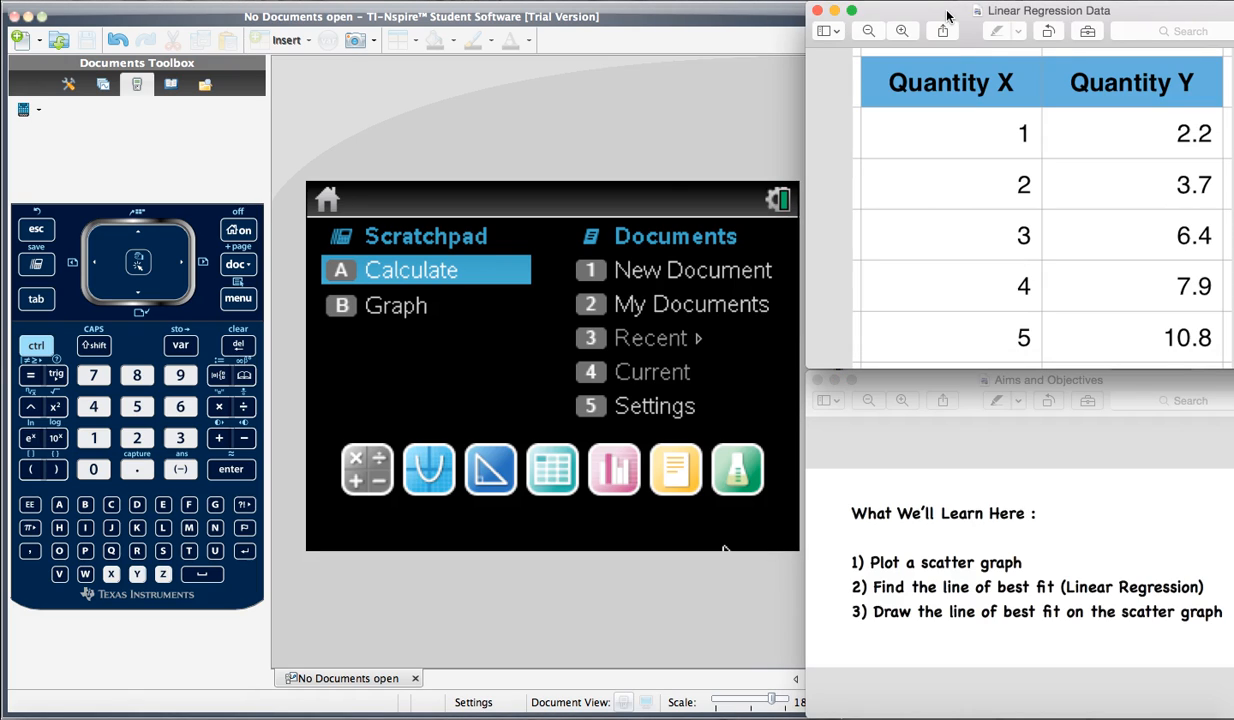
{"action": "mouse_move", "coordinate": [914, 13]}
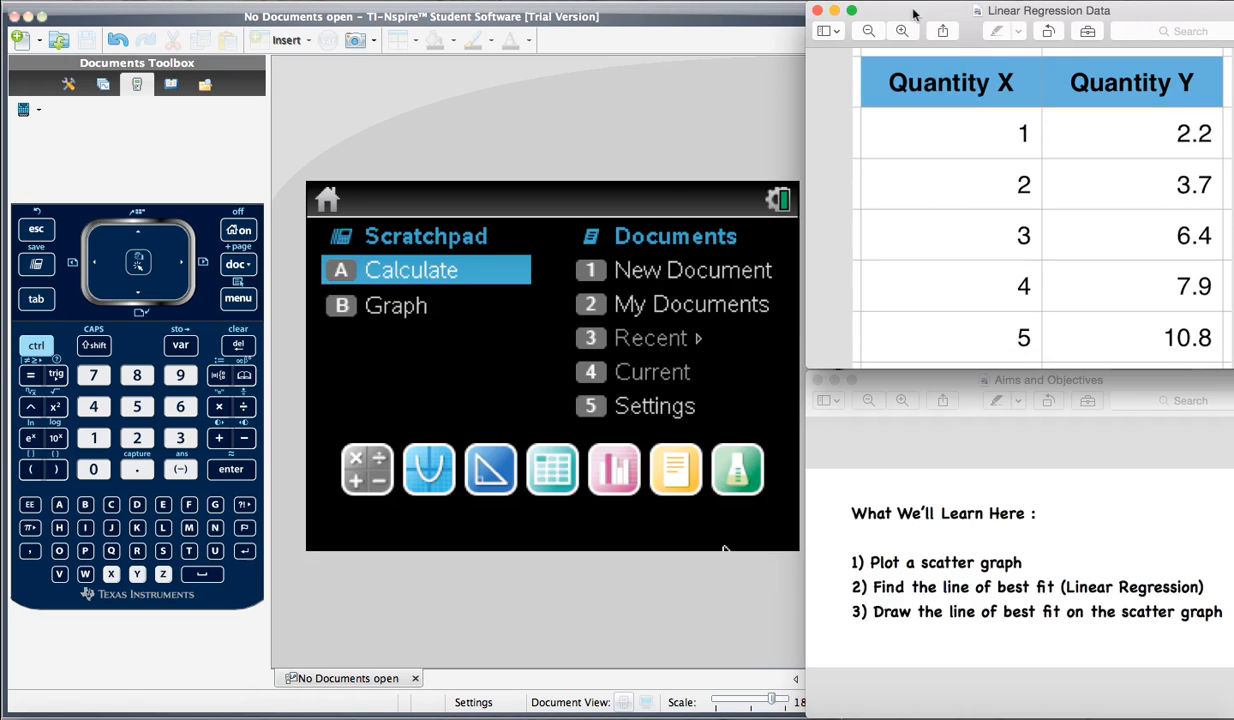
{"action": "mouse_move", "coordinate": [652, 14]}
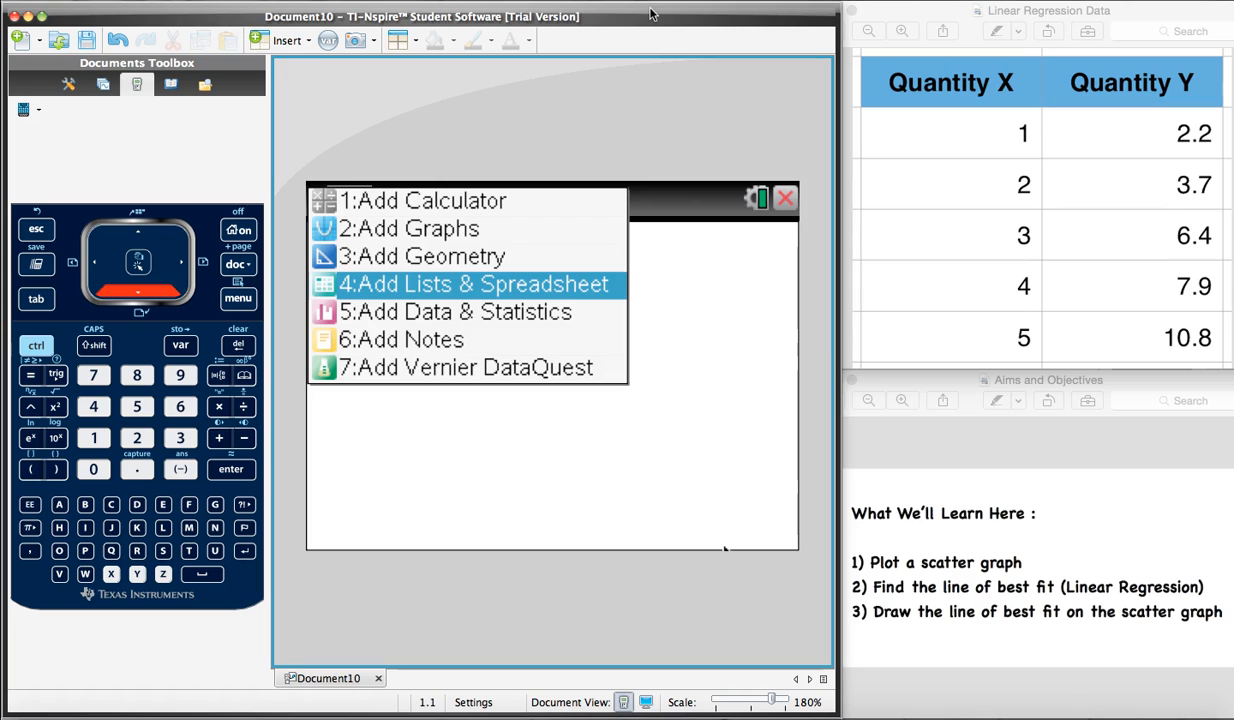
Add a Lists & Spreadsheet page as the new document's first page
{"action": "left_click", "coordinate": [474, 284]}
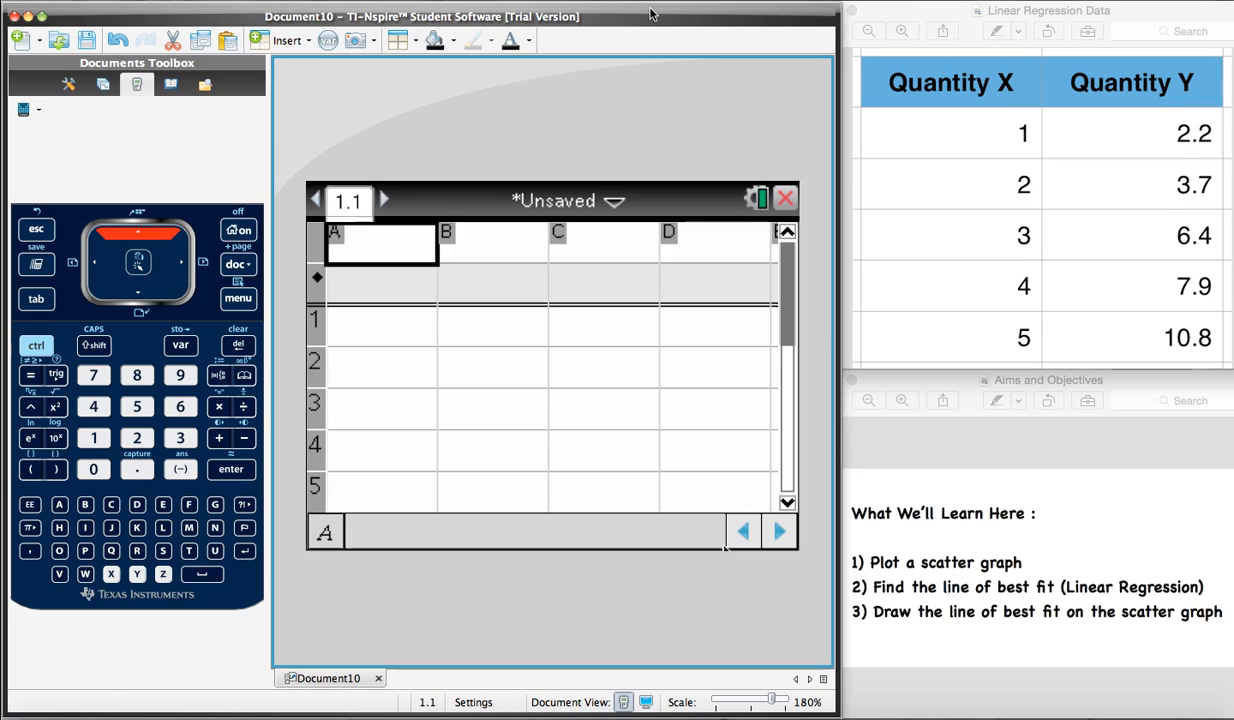
Type the column names quantityx for column A and quantityy for column B
{"action": "type", "text": "q"}
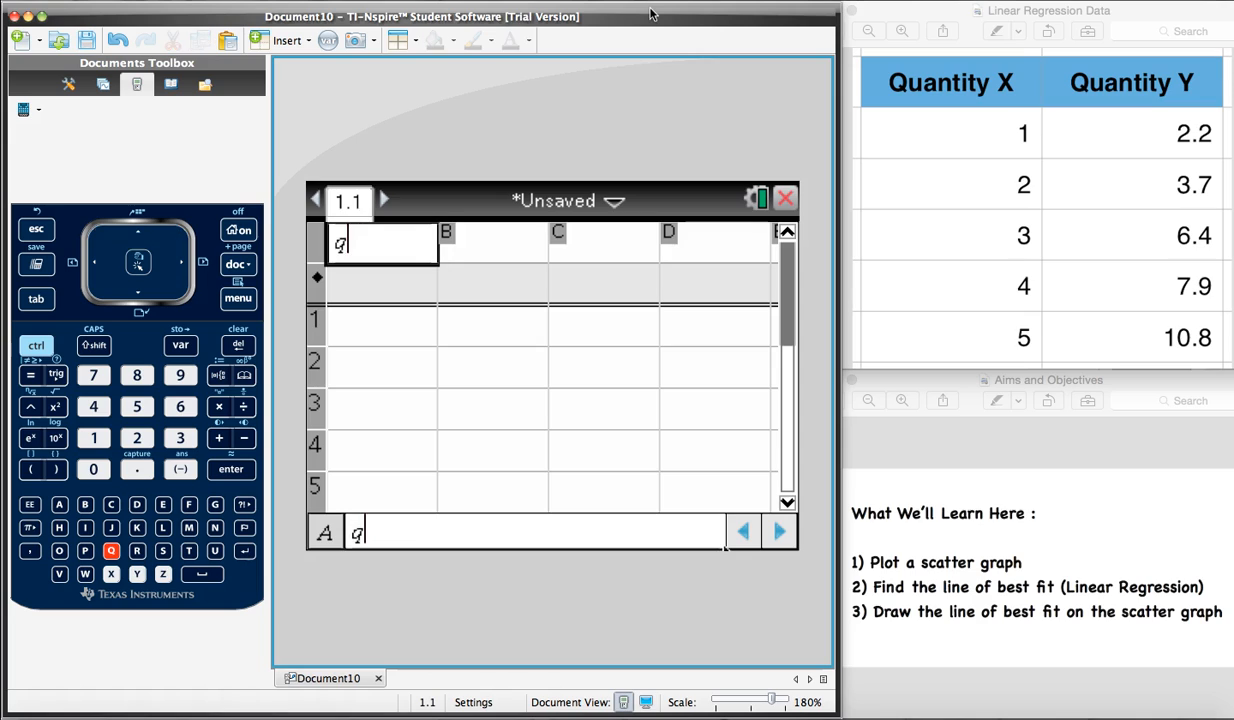
{"action": "type", "text": "uantity"}
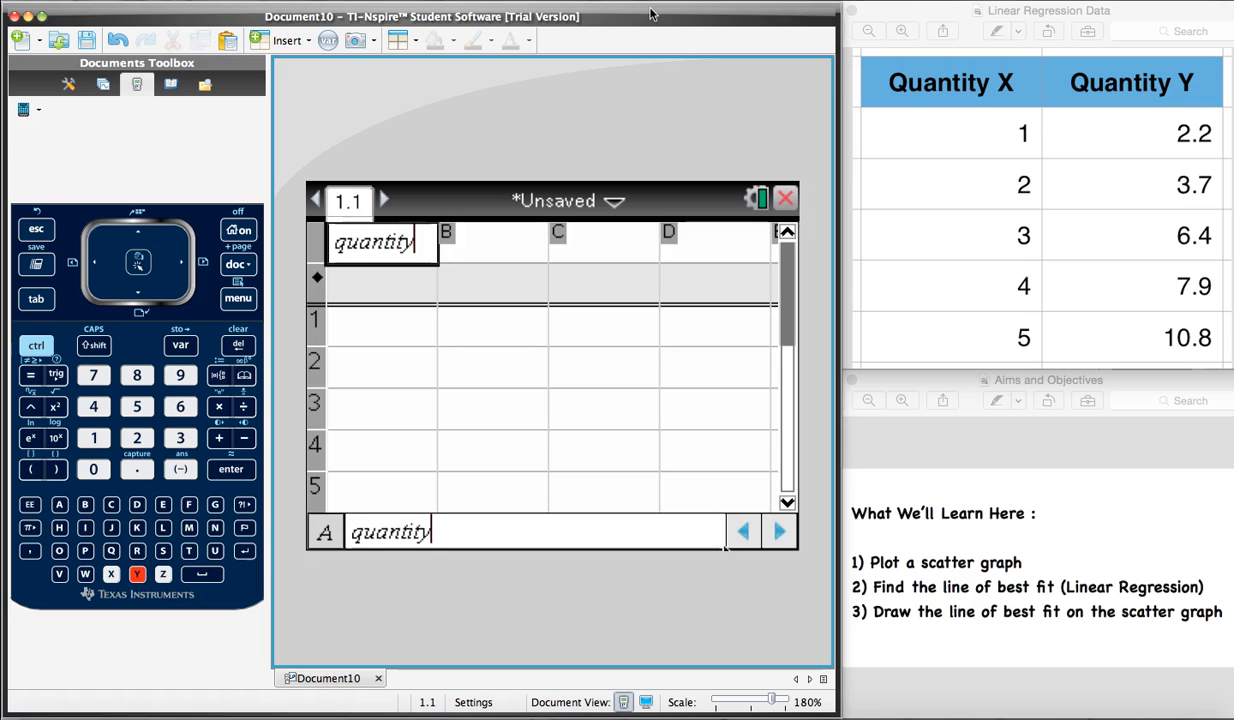
{"action": "type", "text": "x"}
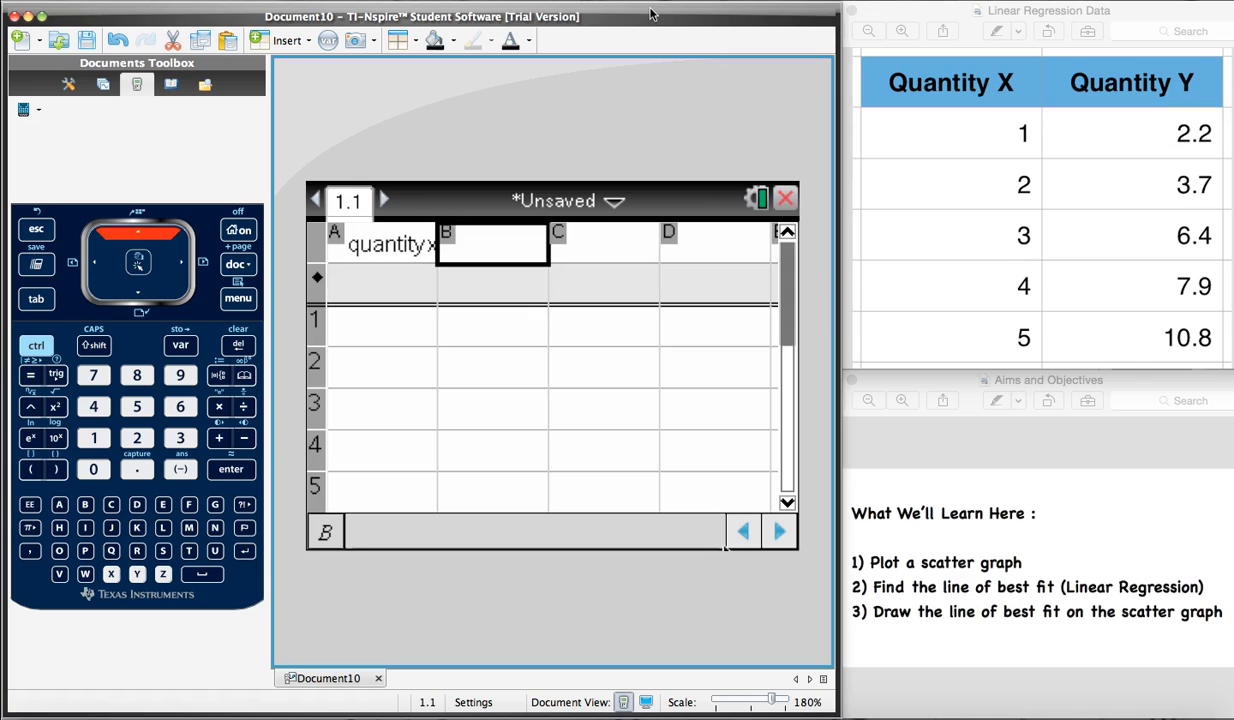
{"action": "type", "text": "quantityy"}
{"action": "left_click", "coordinate": [382, 325]}
{"action": "type", "text": "1"}
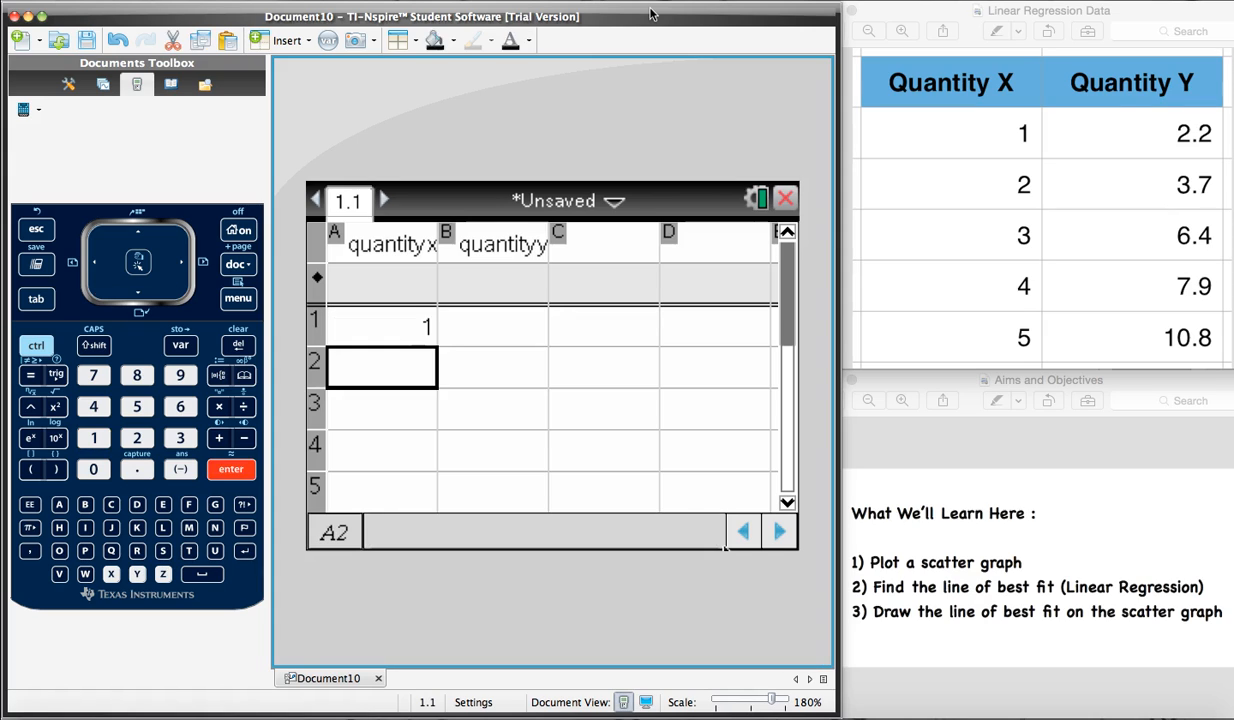
Enter x values 1–5 and y values 2.2, 3.7, 6.4, 7.9, 10.8
{"action": "type", "text": "4"}
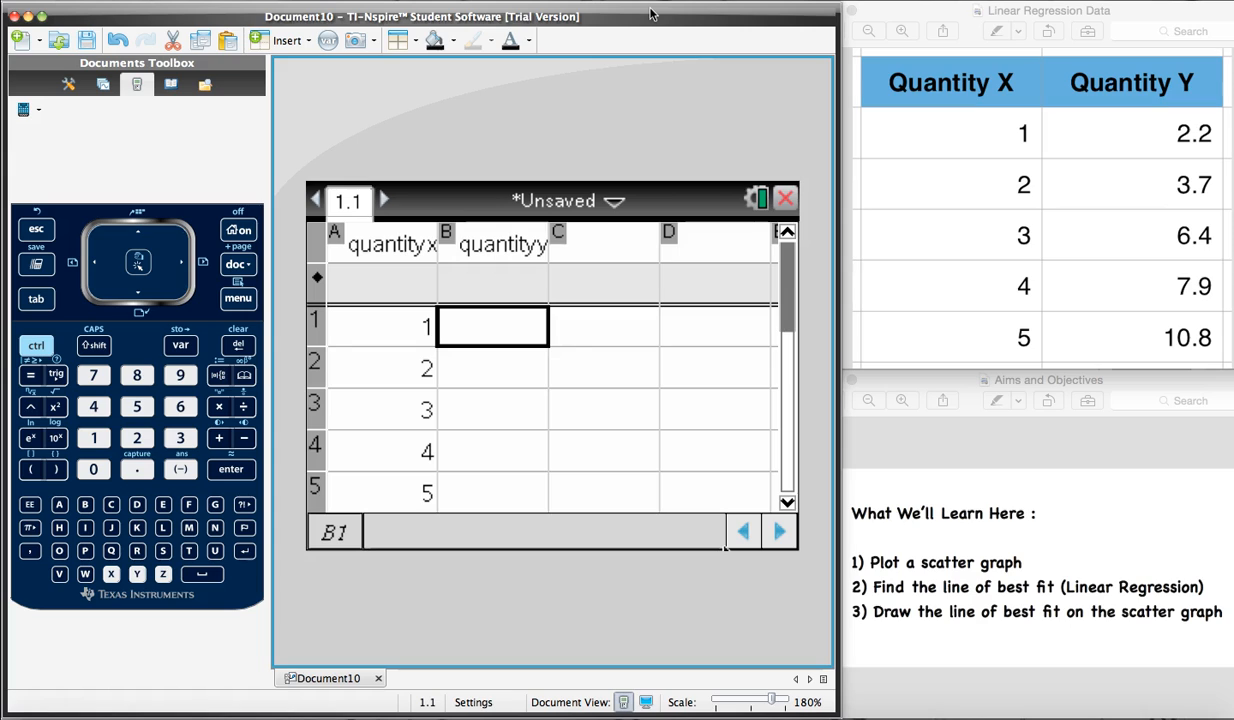
{"action": "type", "text": "2.2"}
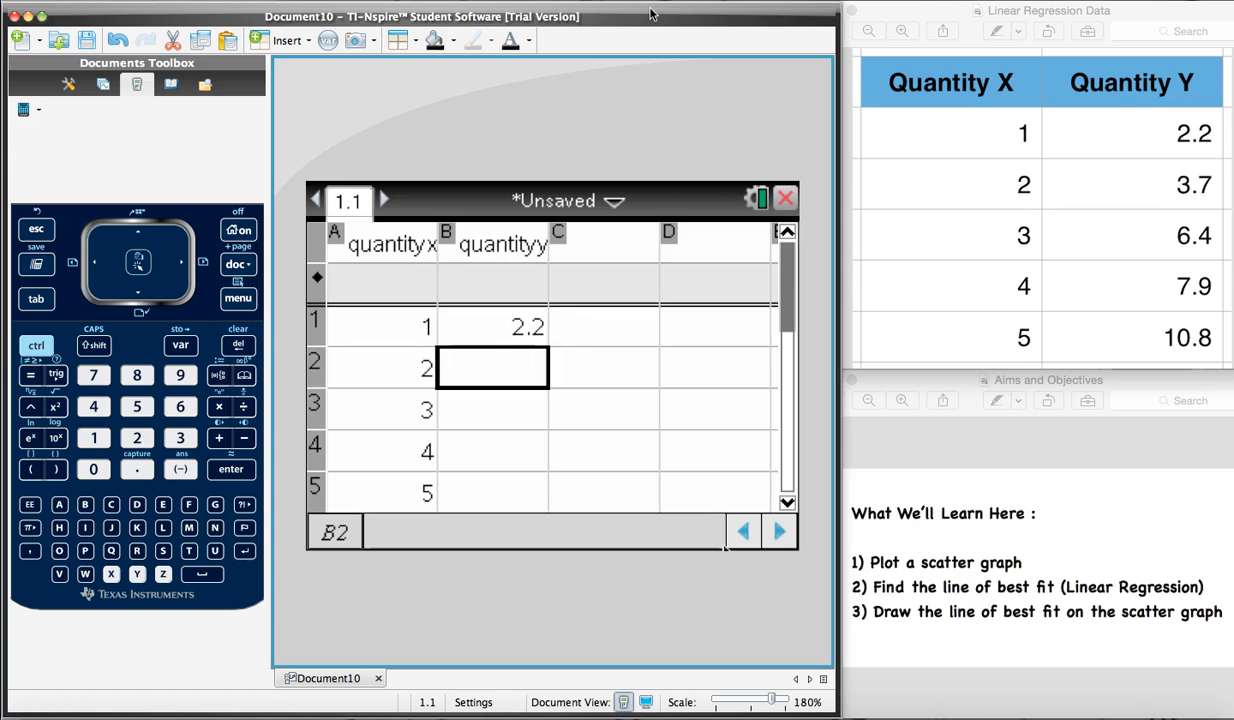
{"action": "type", "text": "3.7"}
{"action": "left_click", "coordinate": [492, 410]}
{"action": "type", "text": "6.4"}
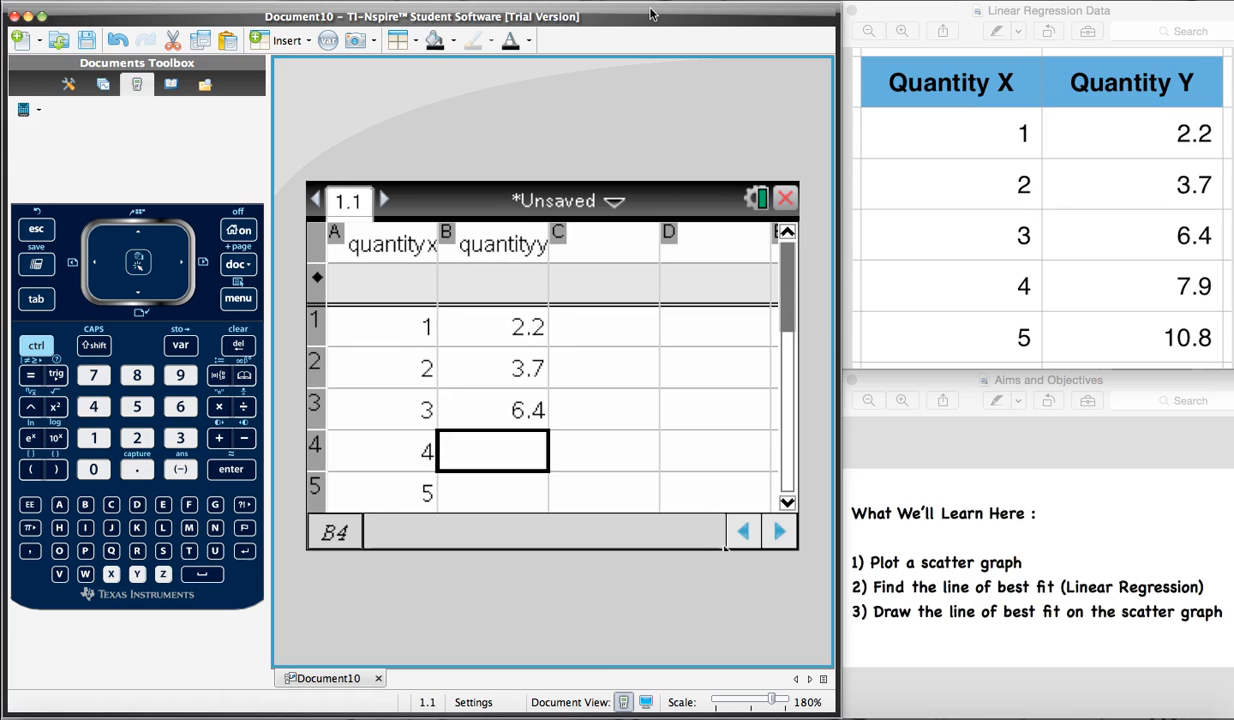
{"action": "type", "text": "7.9"}
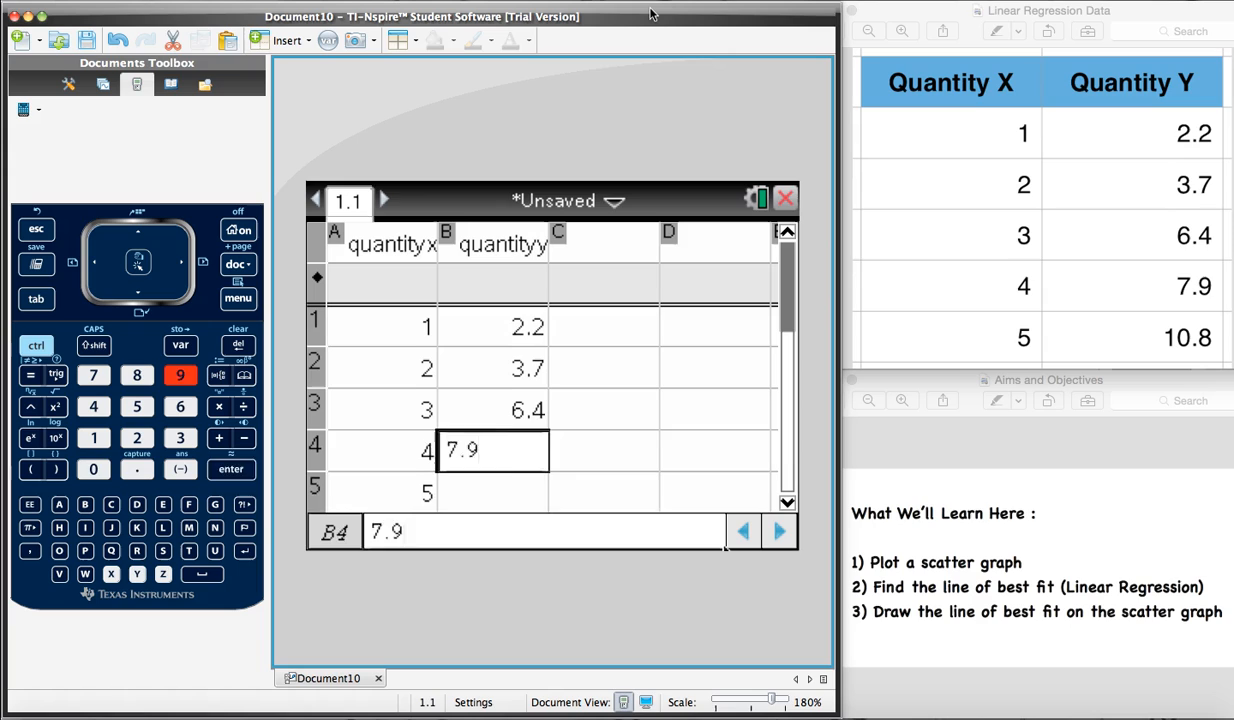
{"action": "key", "text": "enter"}
{"action": "type", "text": "10.8"}
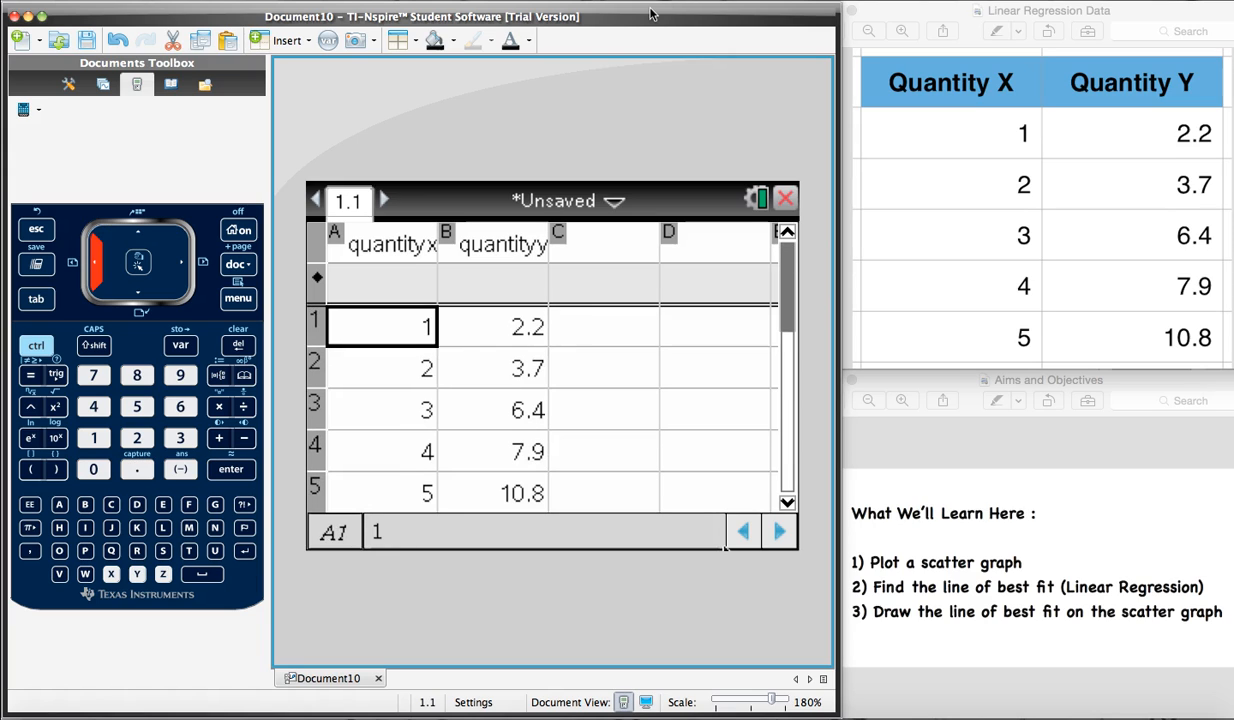
{"action": "left_click", "coordinate": [603, 326]}
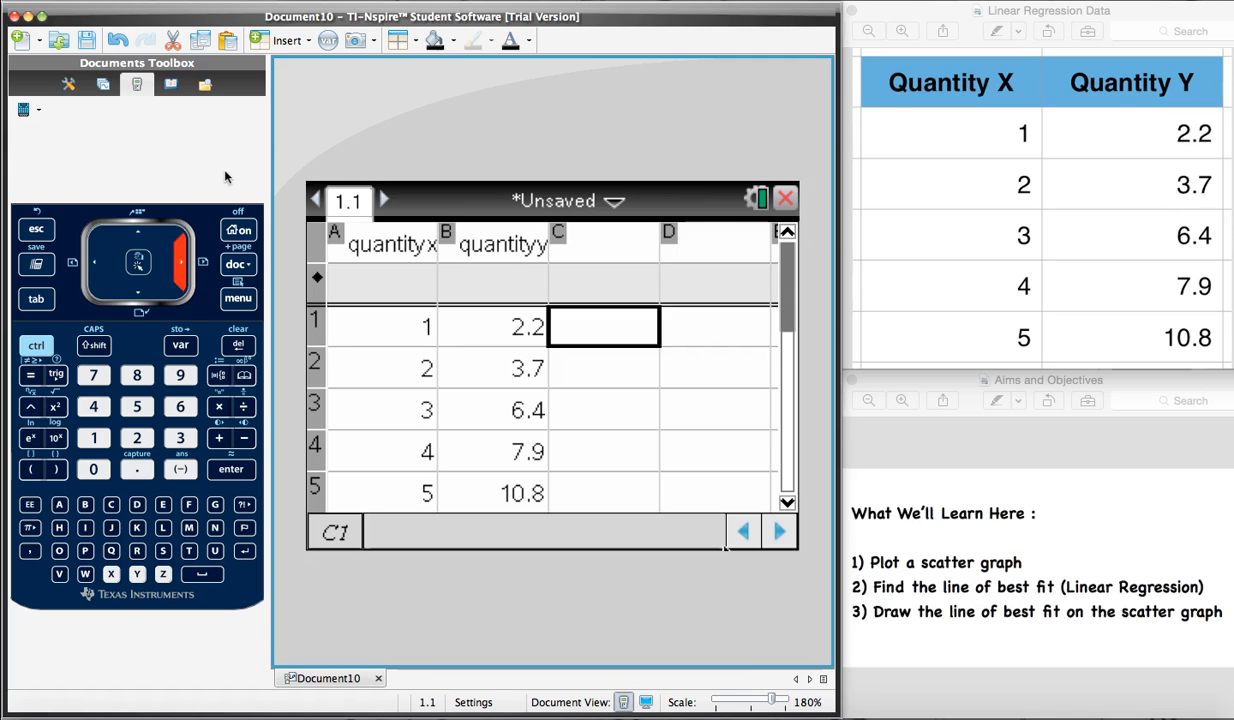
Insert a new page into the document and make it a Graphs page
{"action": "left_click", "coordinate": [37, 345]}
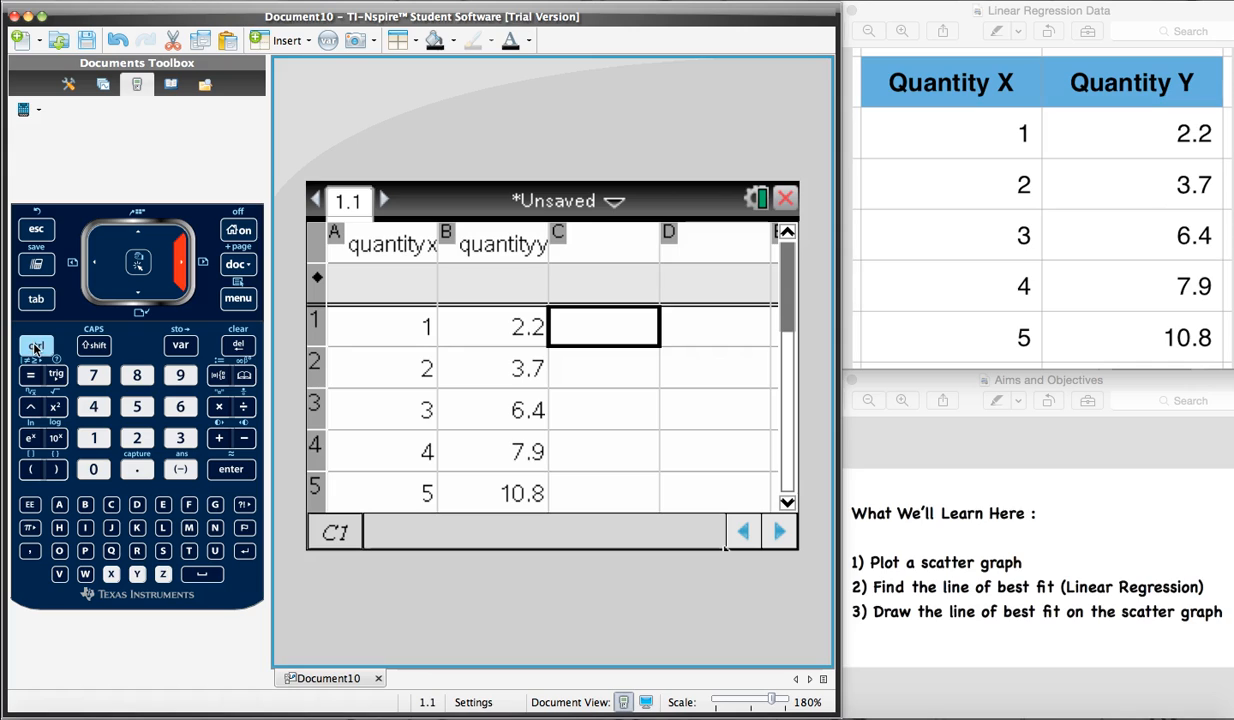
{"action": "left_click", "coordinate": [36, 345]}
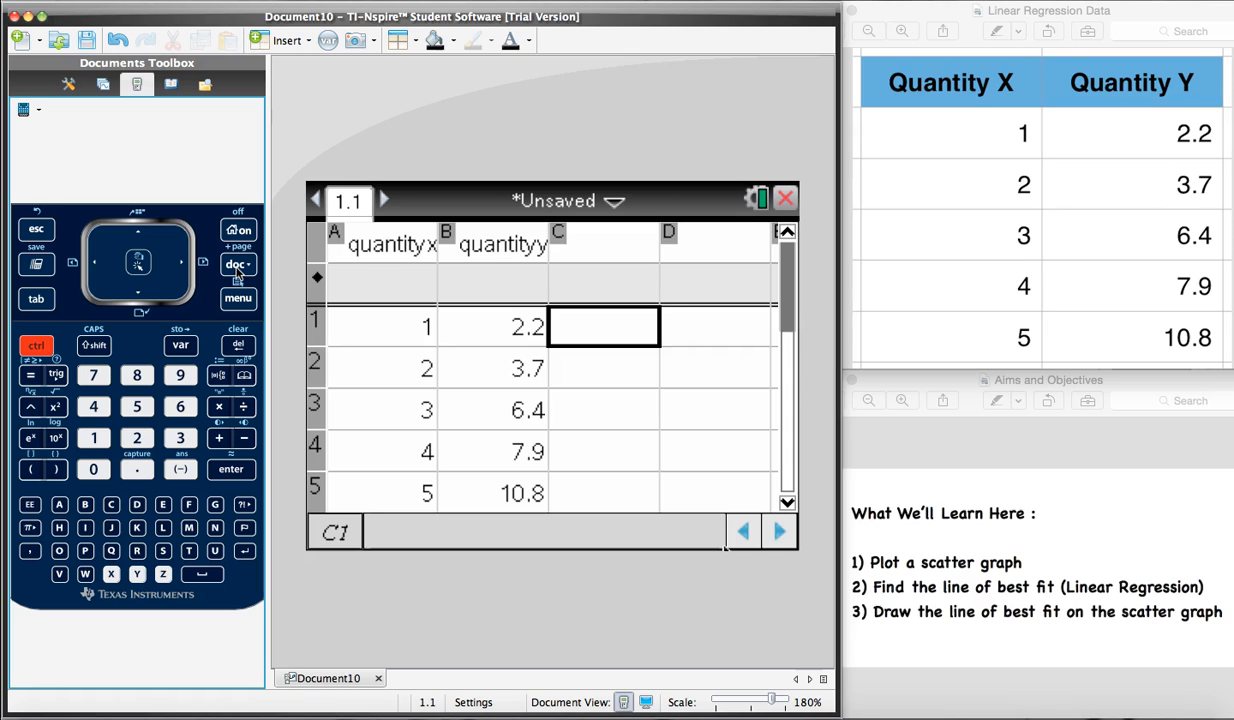
{"action": "left_click", "coordinate": [237, 264]}
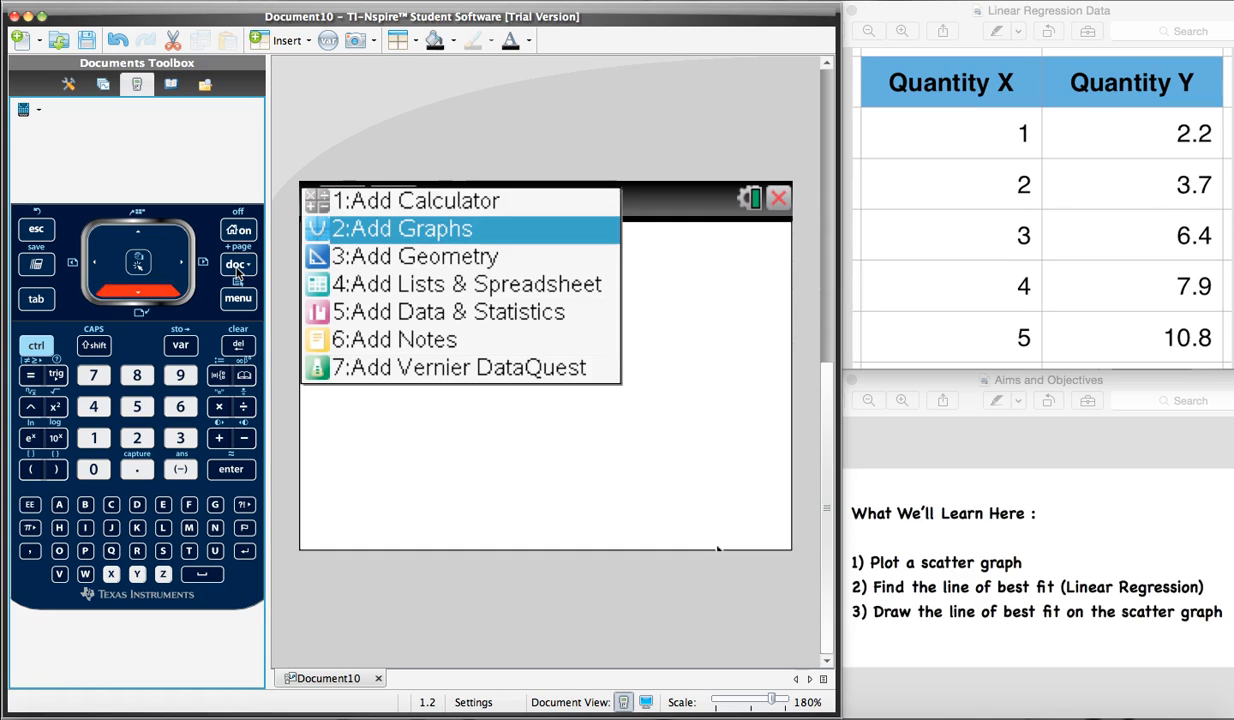
{"action": "left_click", "coordinate": [401, 228]}
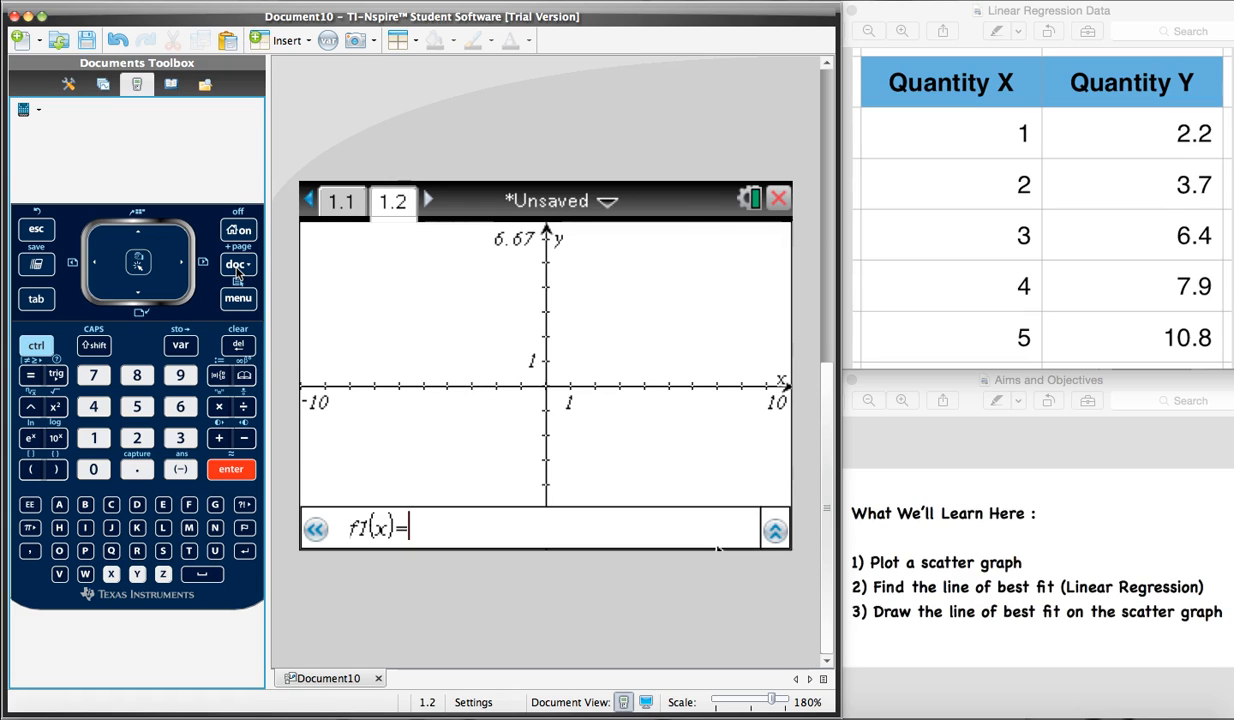
{"action": "mouse_move", "coordinate": [238, 298]}
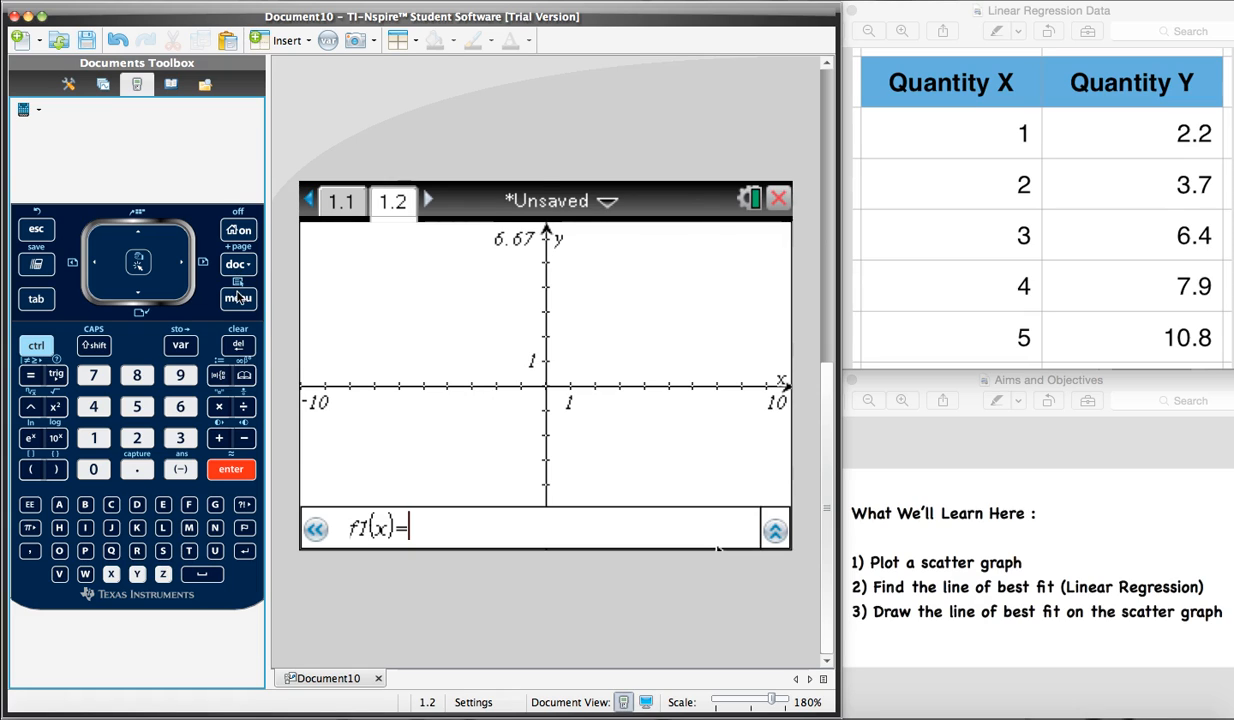
Switch the graph entry line to Scatter Plot through the Graph Type menu
{"action": "left_click", "coordinate": [238, 298]}
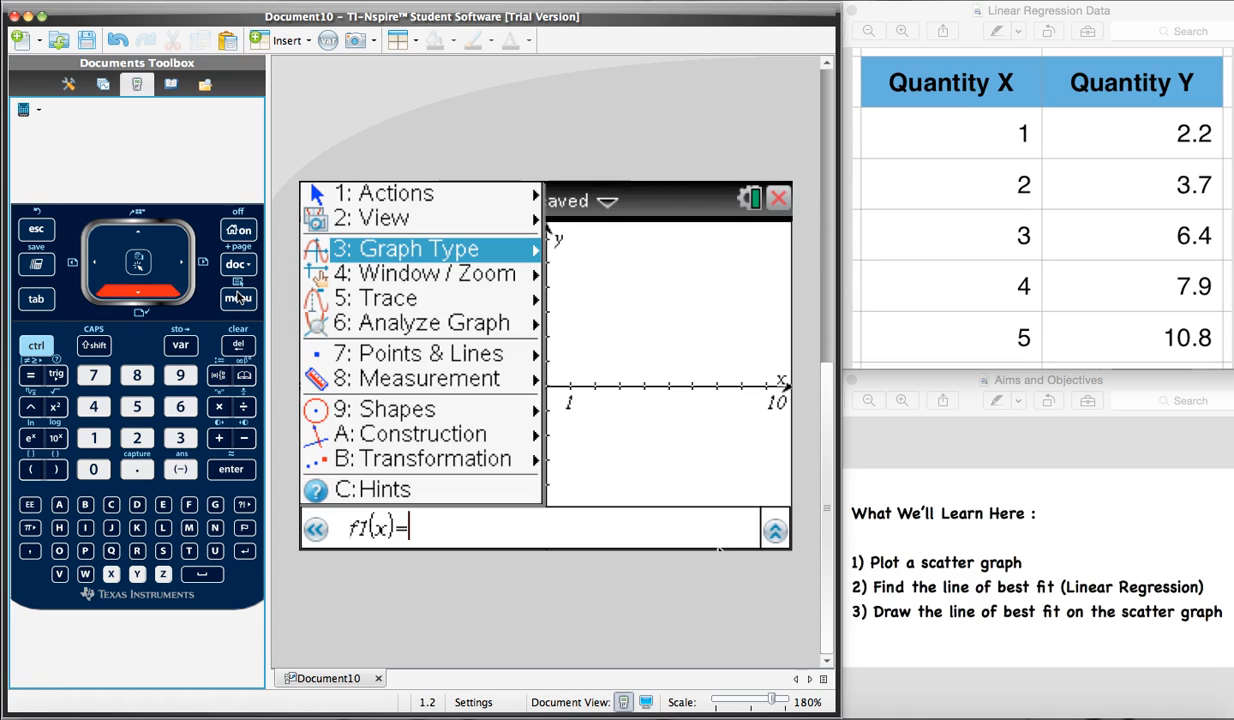
{"action": "left_click", "coordinate": [420, 248]}
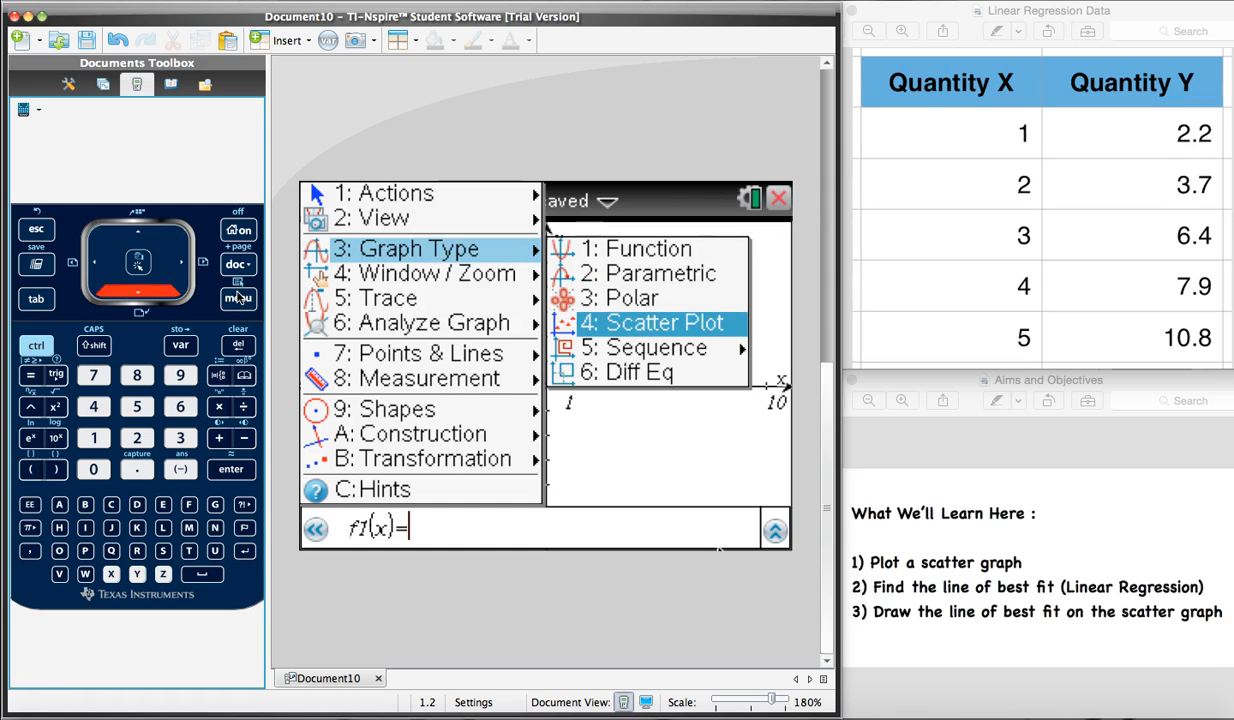
{"action": "left_click", "coordinate": [648, 323]}
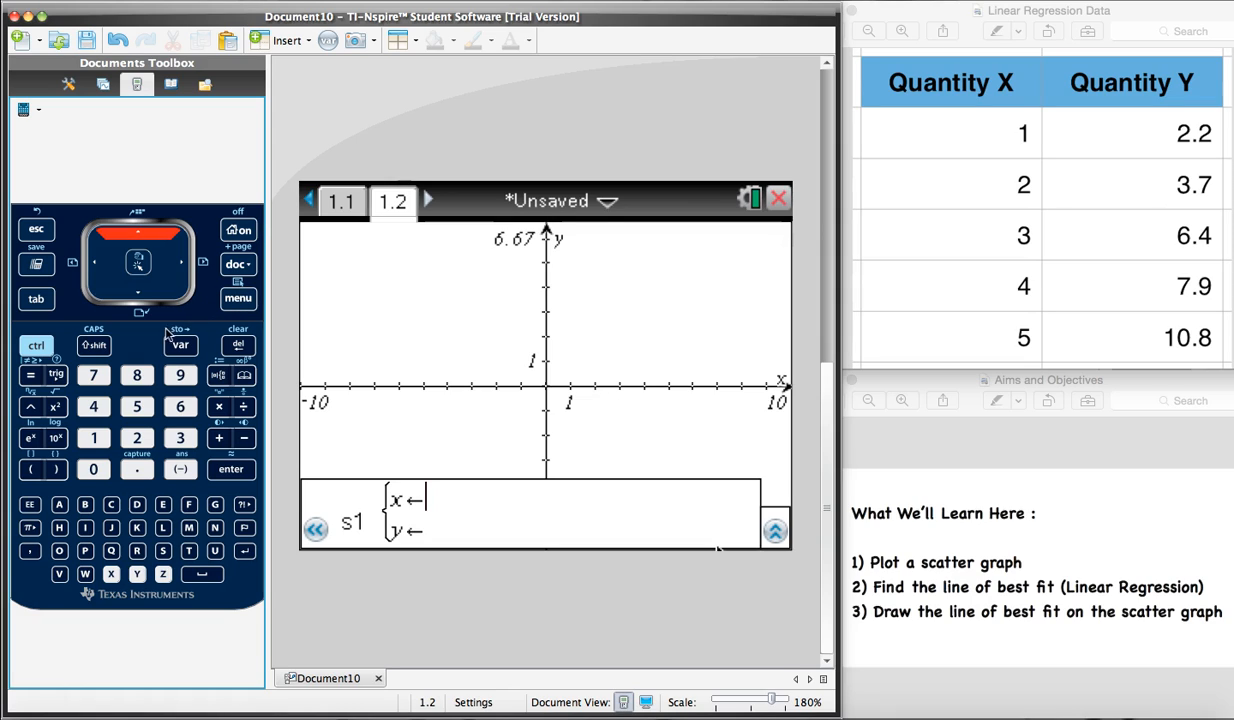
{"action": "mouse_move", "coordinate": [202, 343]}
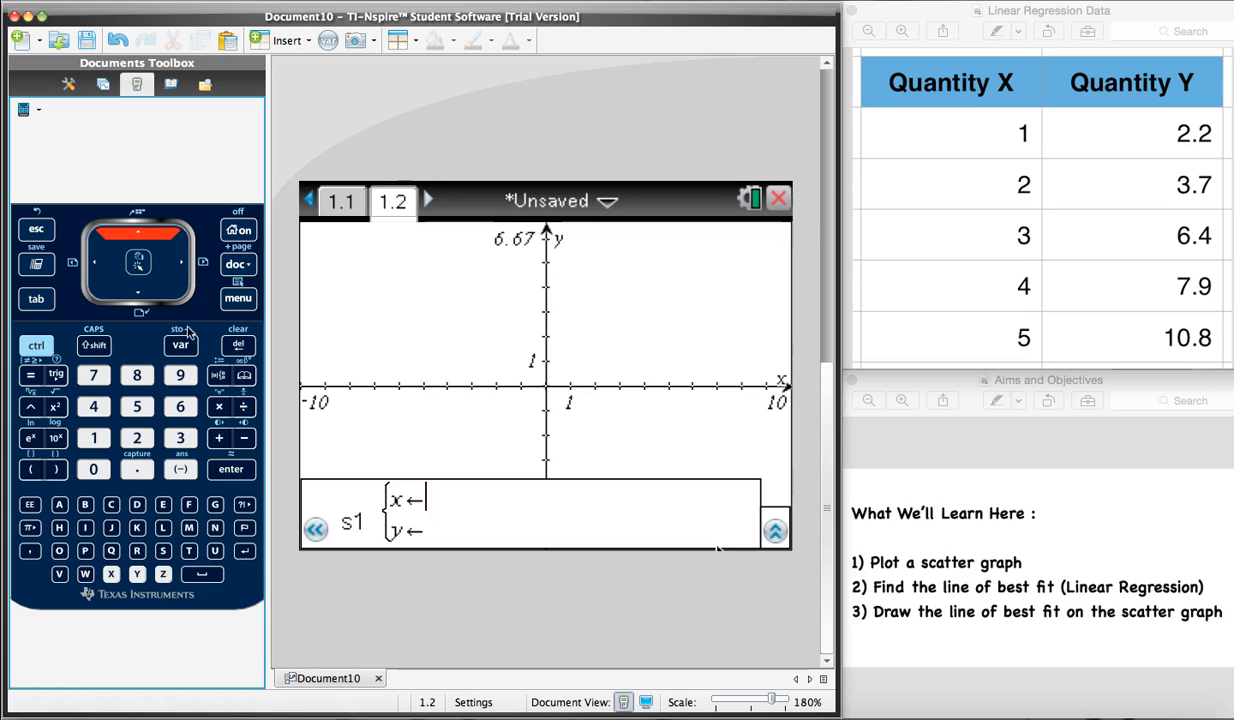
{"action": "mouse_move", "coordinate": [166, 340]}
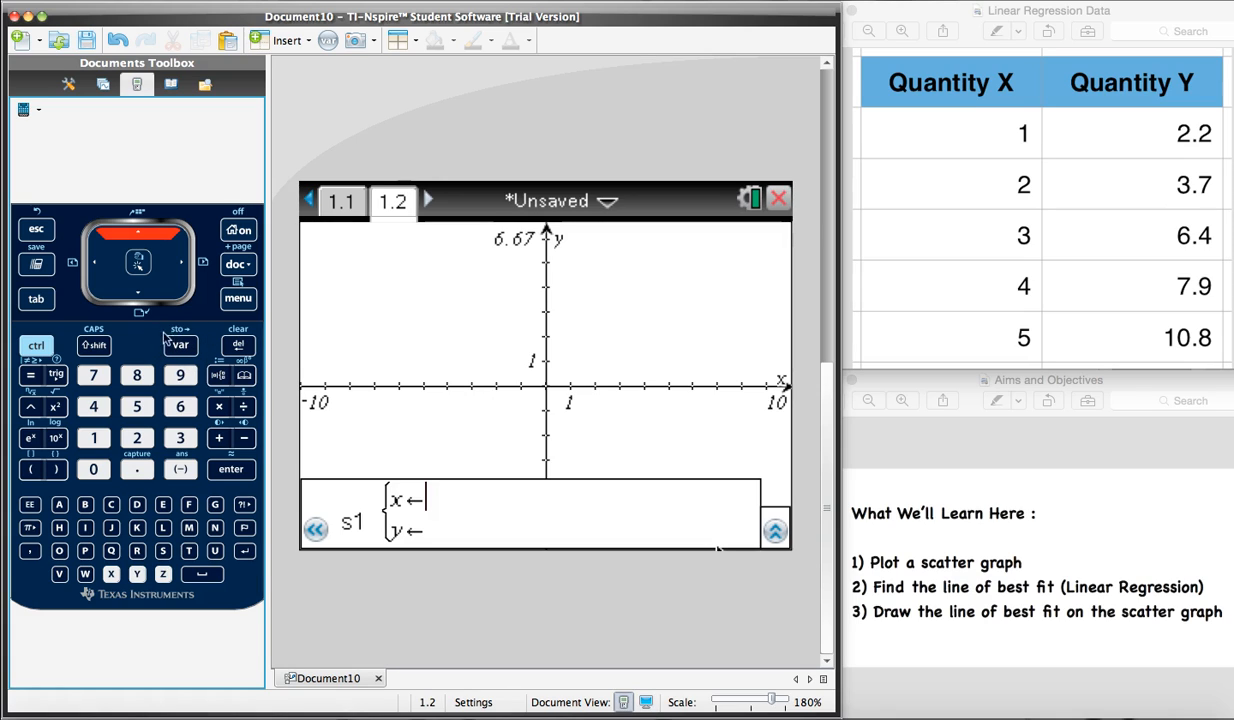
Define scatter plot s1 with quantityx as x list and quantityy as y list
{"action": "left_click", "coordinate": [181, 345]}
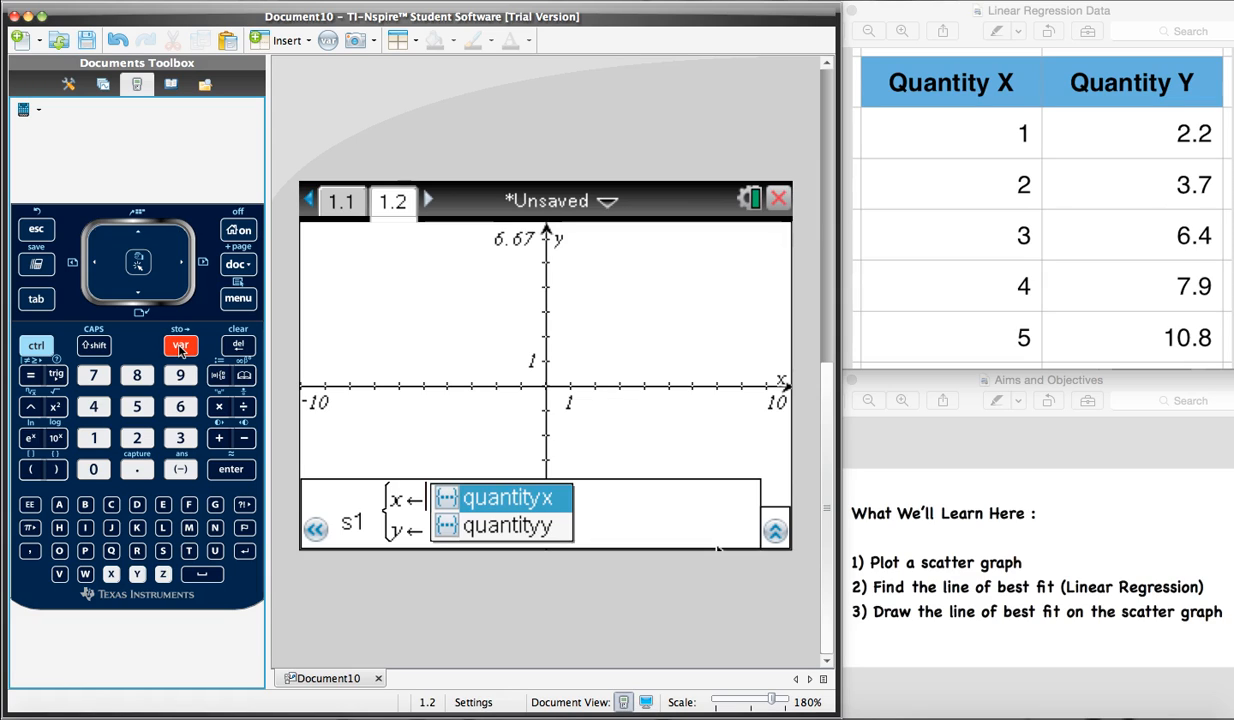
{"action": "key", "text": "Down"}
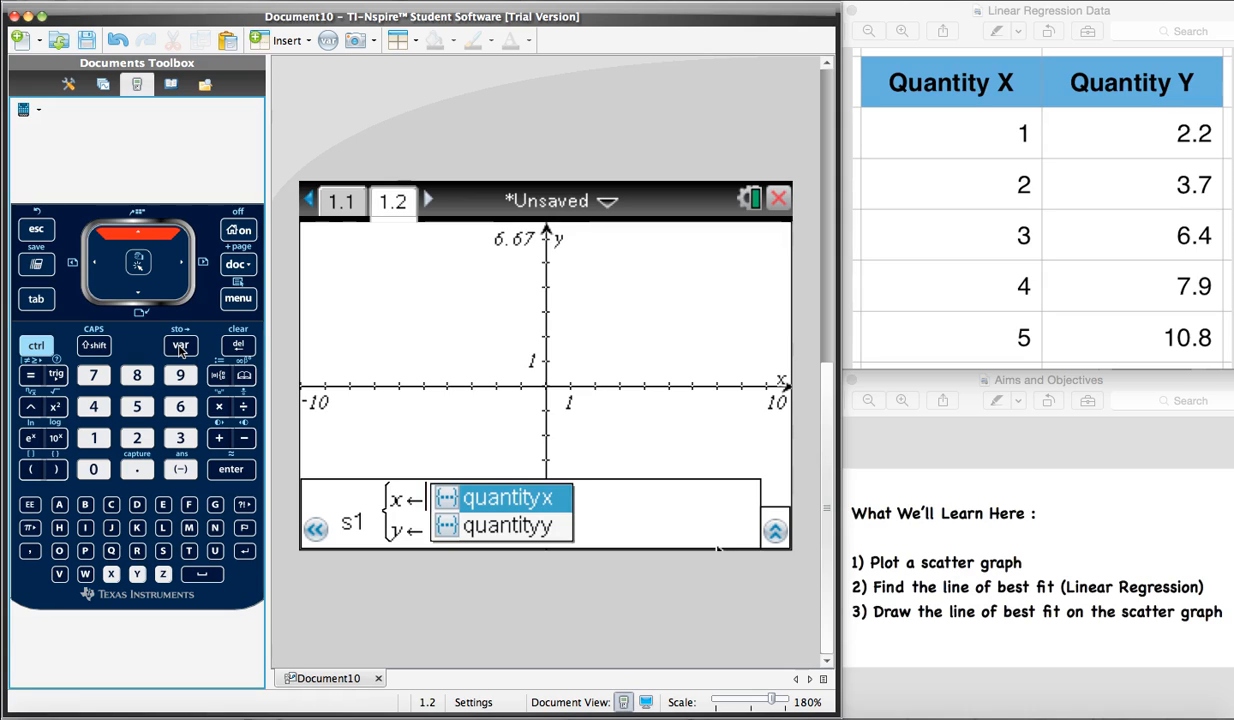
{"action": "left_click", "coordinate": [503, 498]}
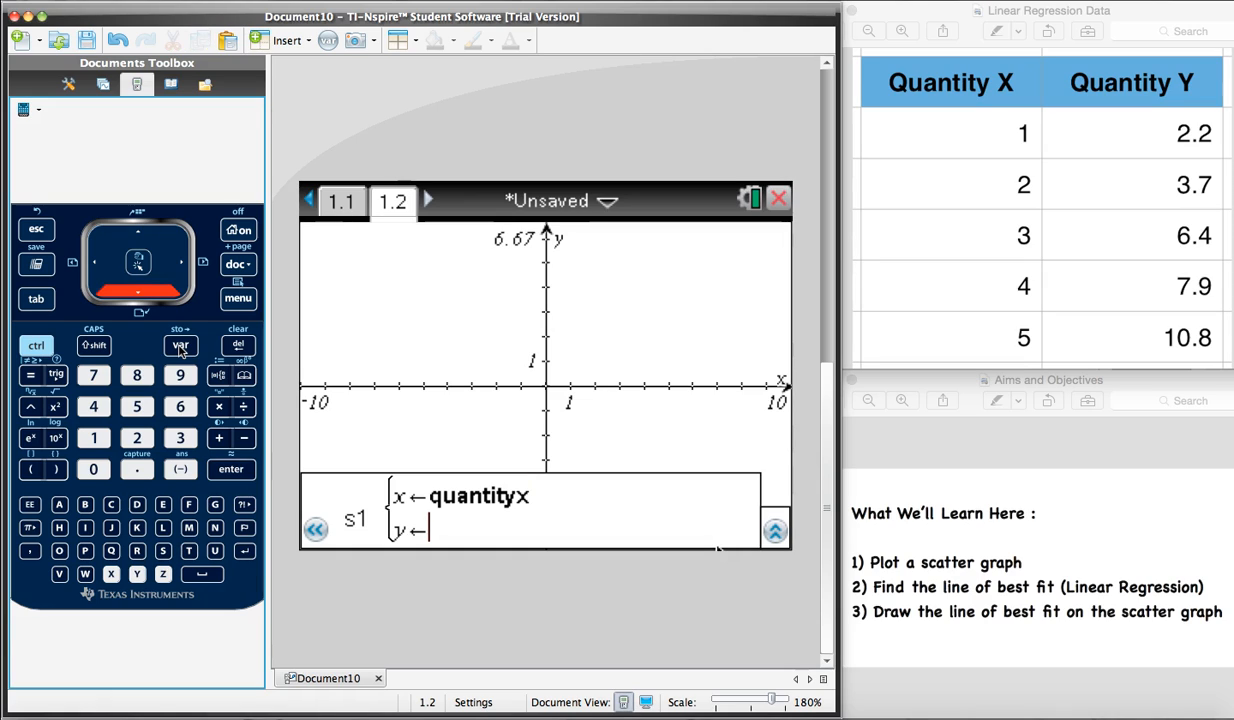
{"action": "left_click", "coordinate": [180, 345]}
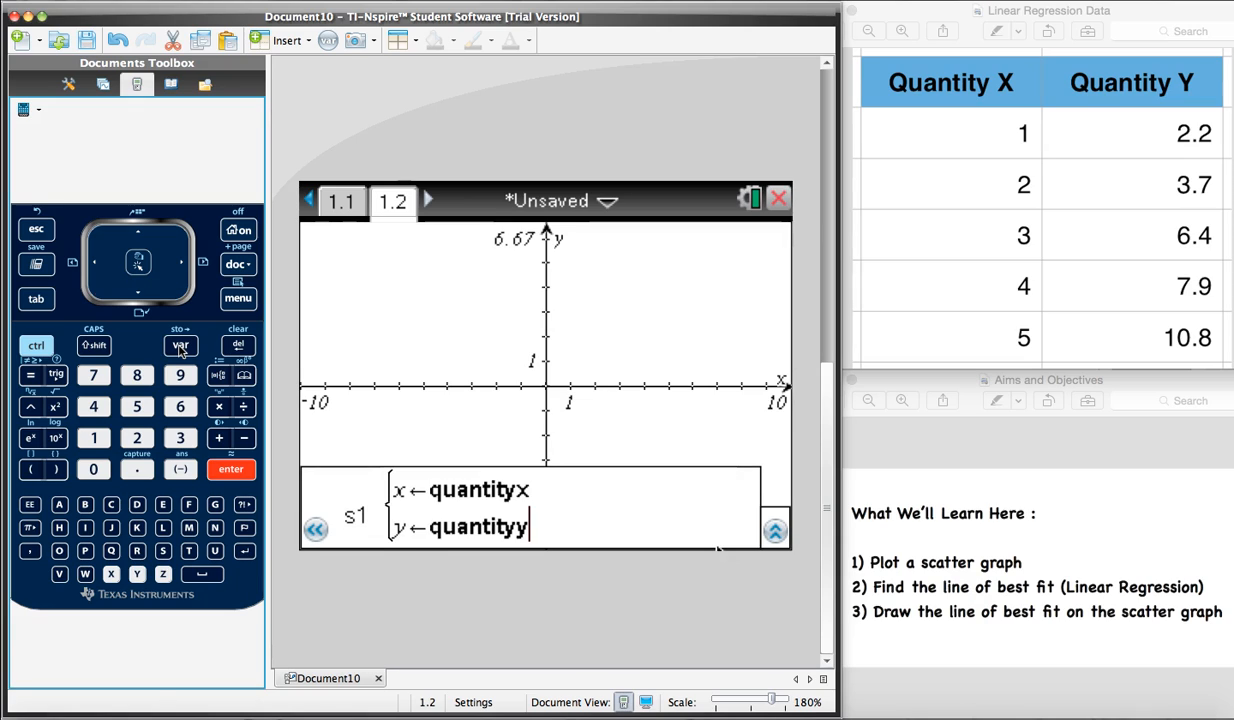
{"action": "key", "text": "enter"}
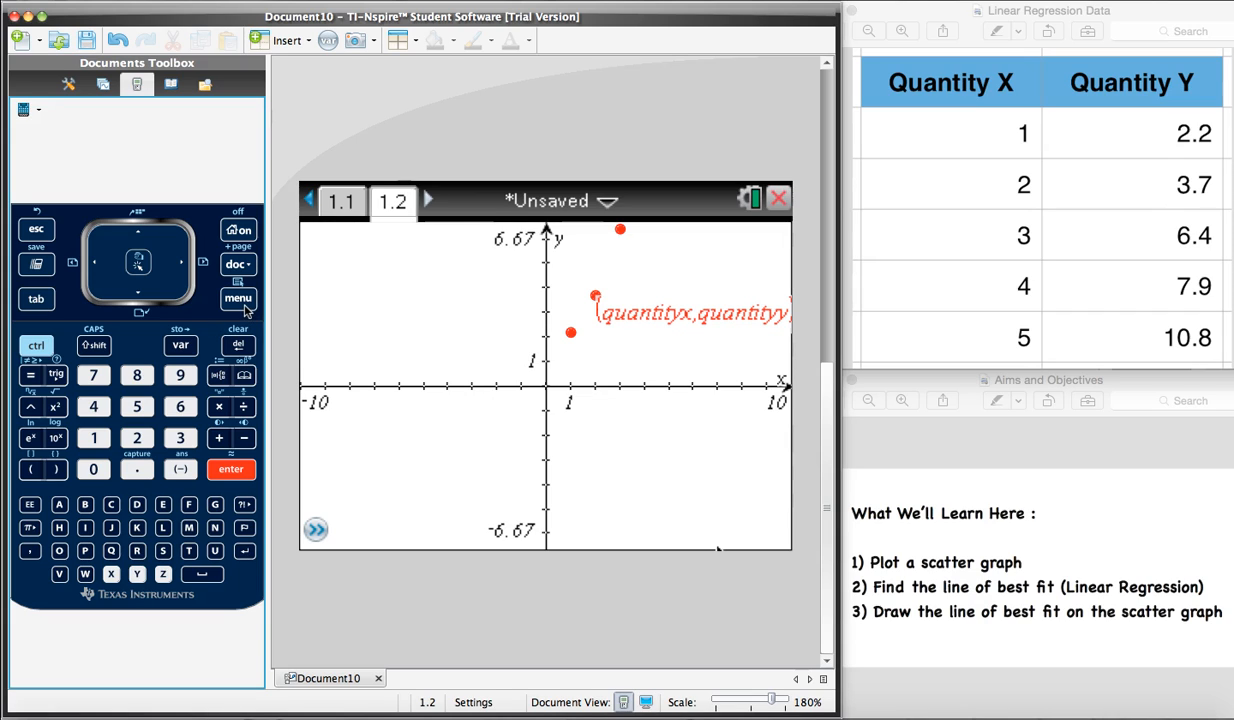
Apply Window/Zoom > Zoom – Data so all five scatter points are visible
{"action": "left_click", "coordinate": [238, 298]}
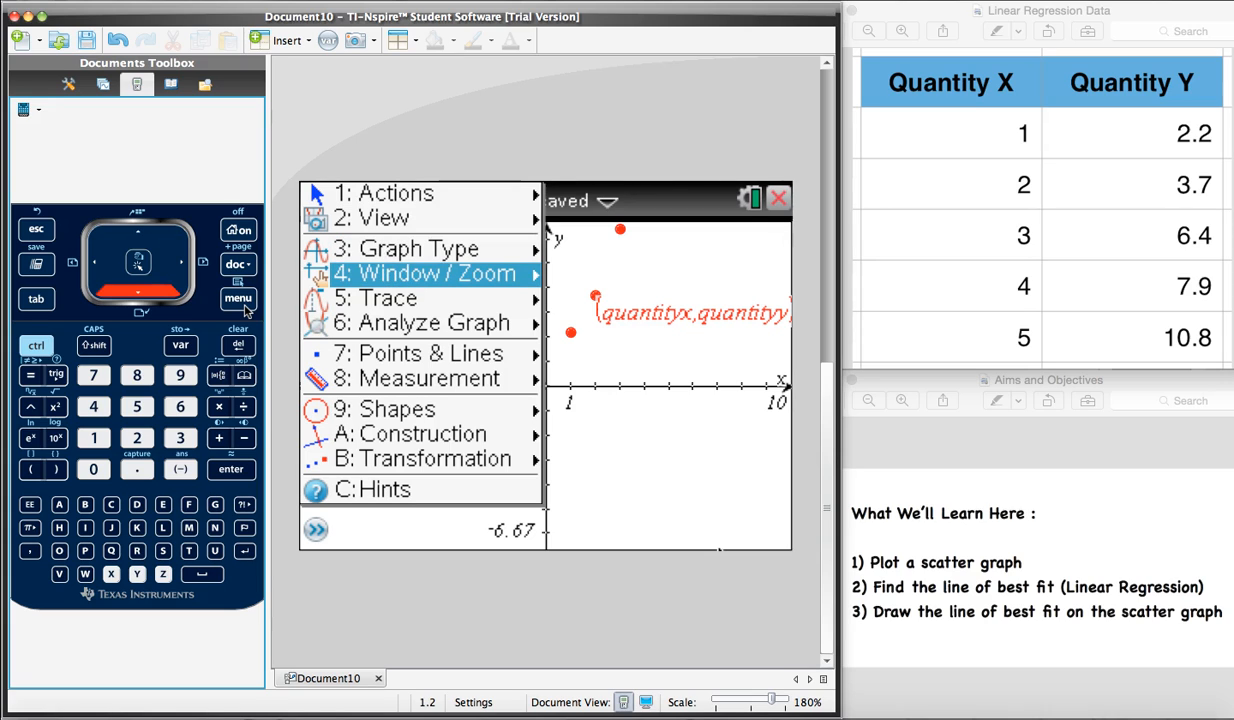
{"action": "left_click", "coordinate": [428, 273]}
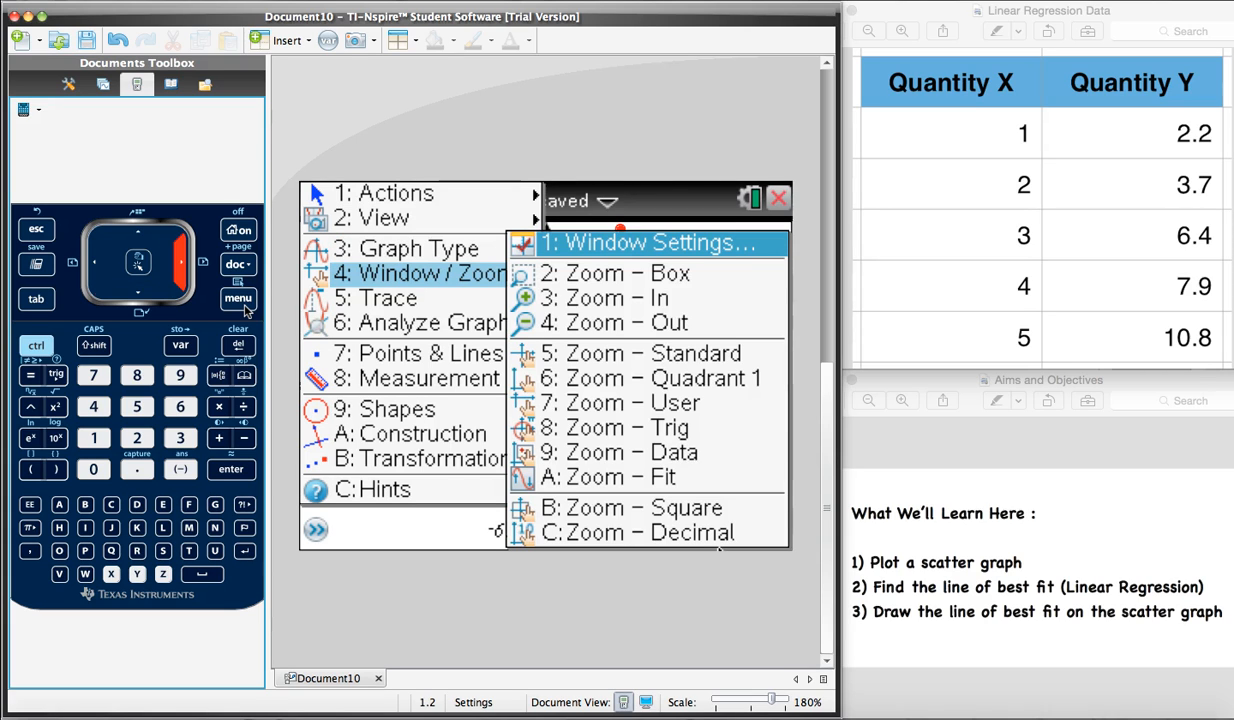
{"action": "mouse_move", "coordinate": [650, 353]}
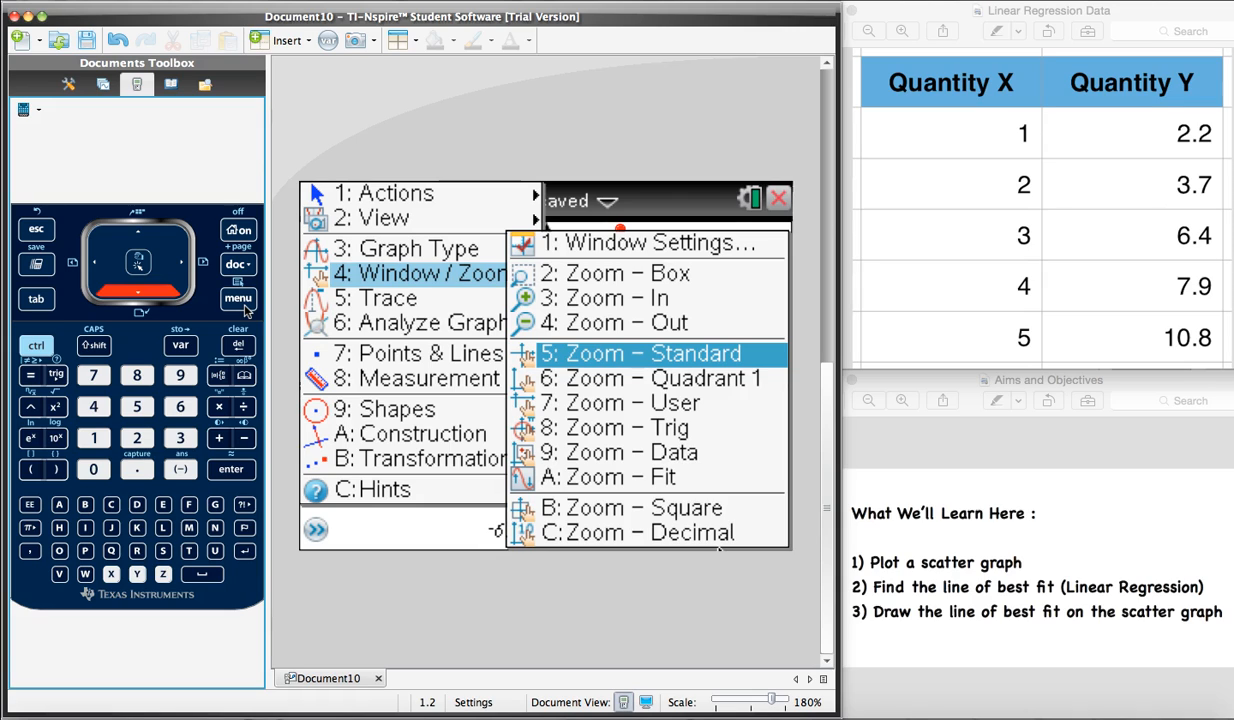
{"action": "mouse_move", "coordinate": [638, 453]}
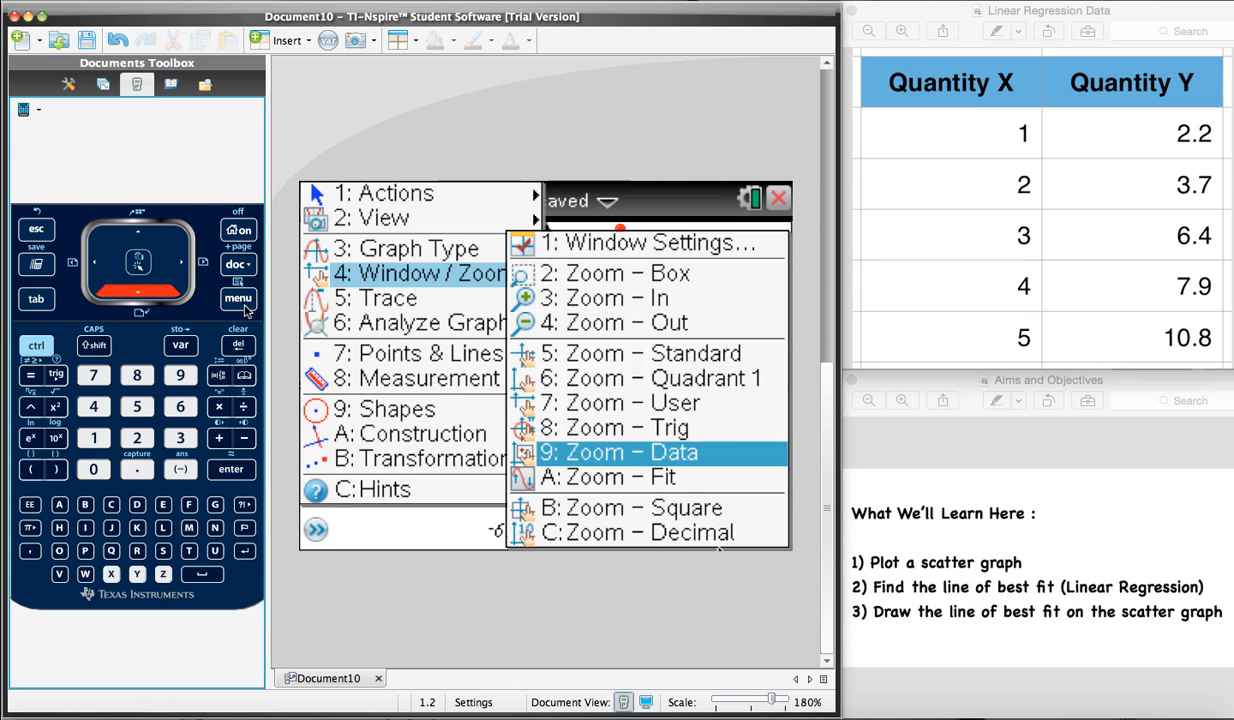
{"action": "left_click", "coordinate": [614, 452]}
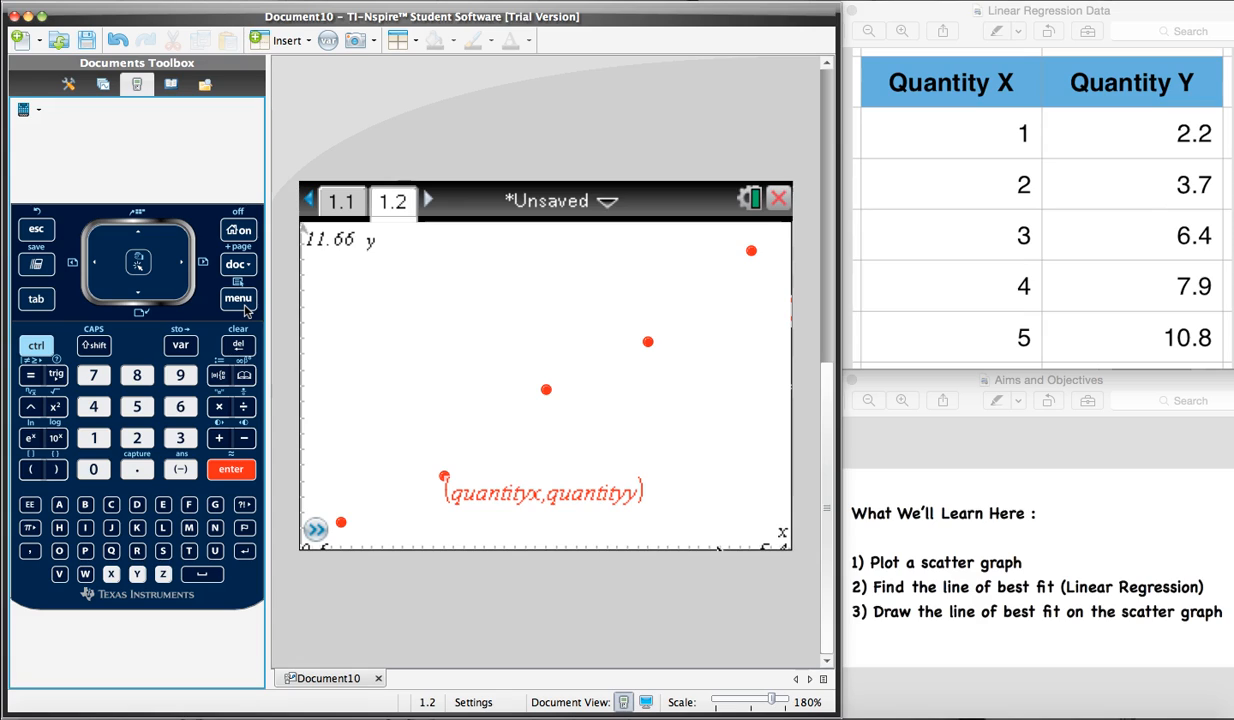
{"action": "mouse_move", "coordinate": [285, 285]}
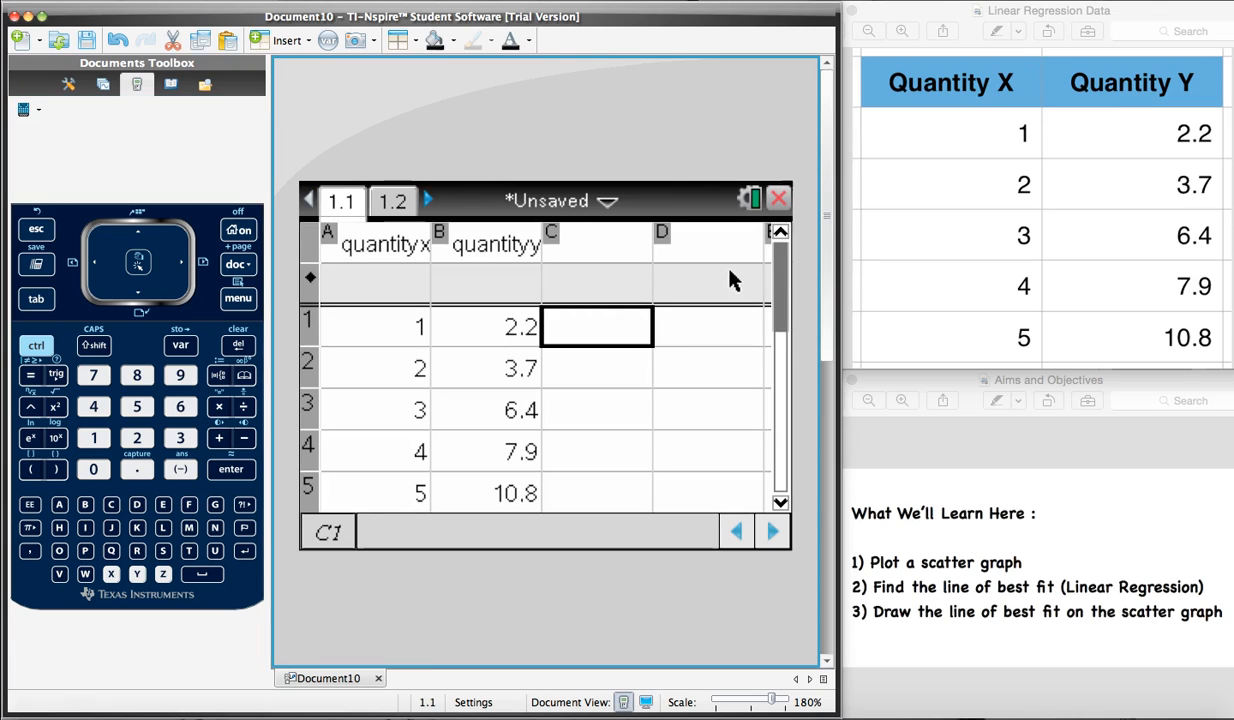
Return to the spreadsheet and choose Stat Calculations > Linear Regression (mx+b)
{"action": "left_click", "coordinate": [485, 327]}
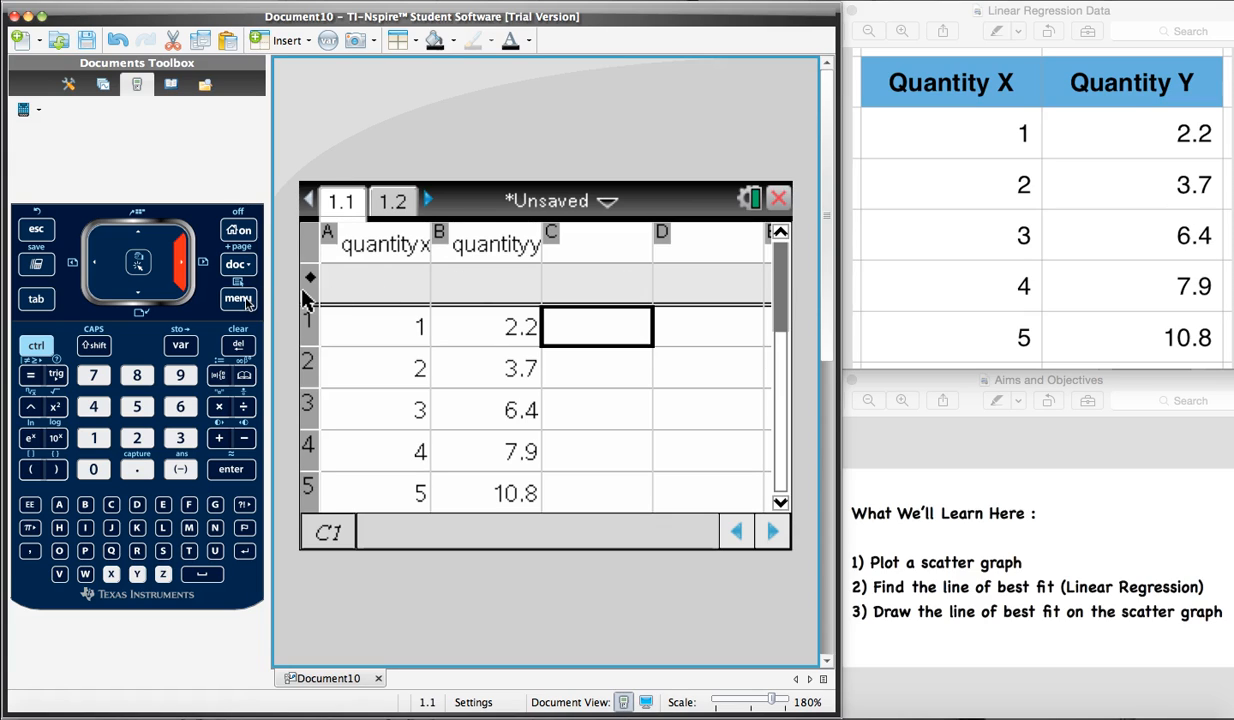
{"action": "left_click", "coordinate": [238, 299]}
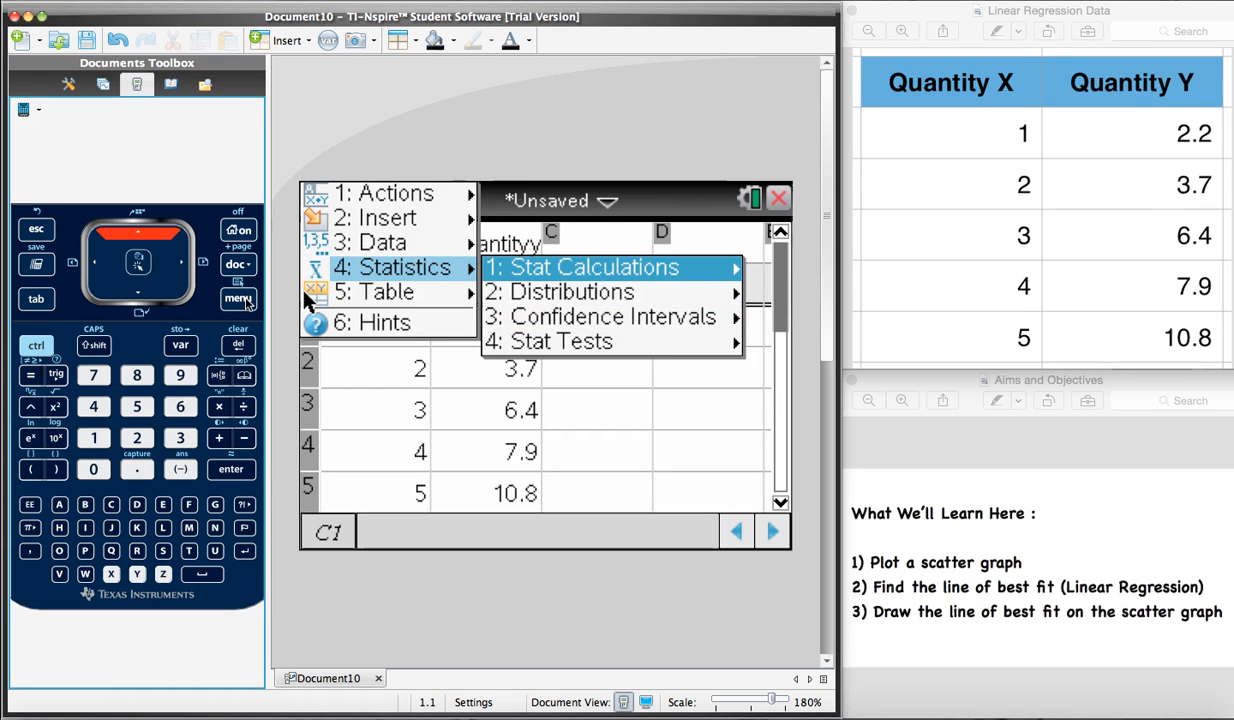
{"action": "left_click", "coordinate": [596, 267]}
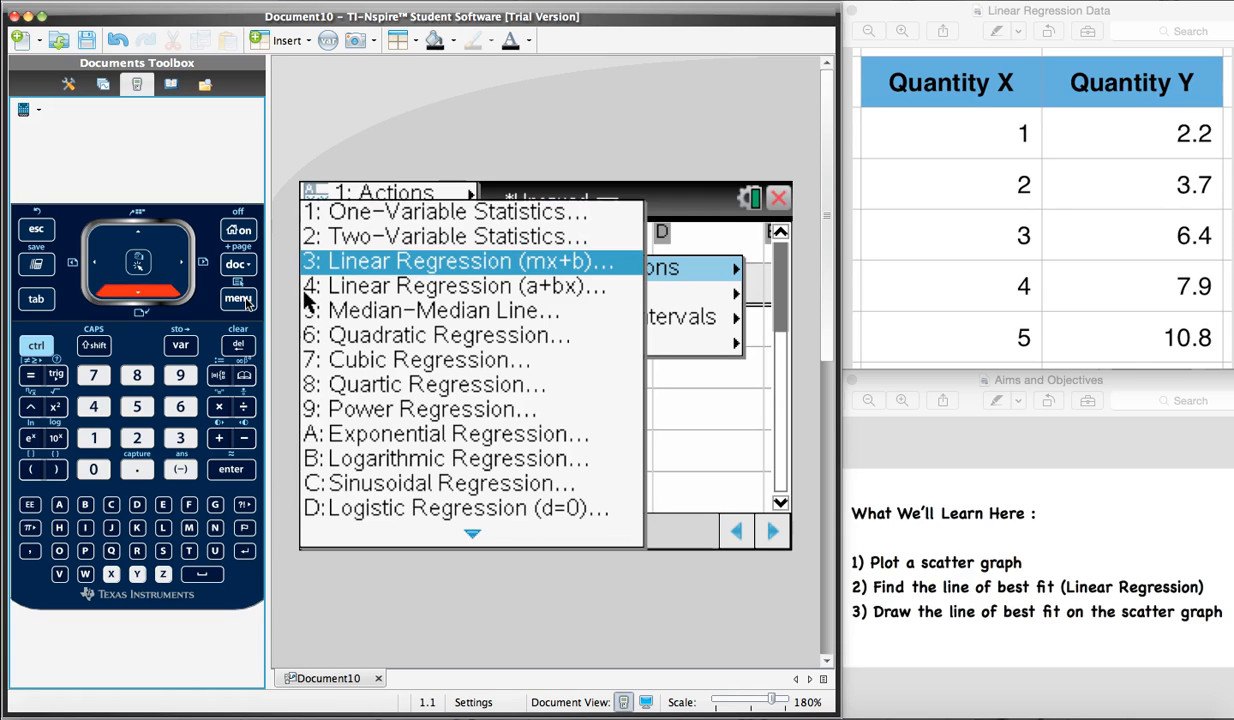
{"action": "left_click", "coordinate": [473, 261]}
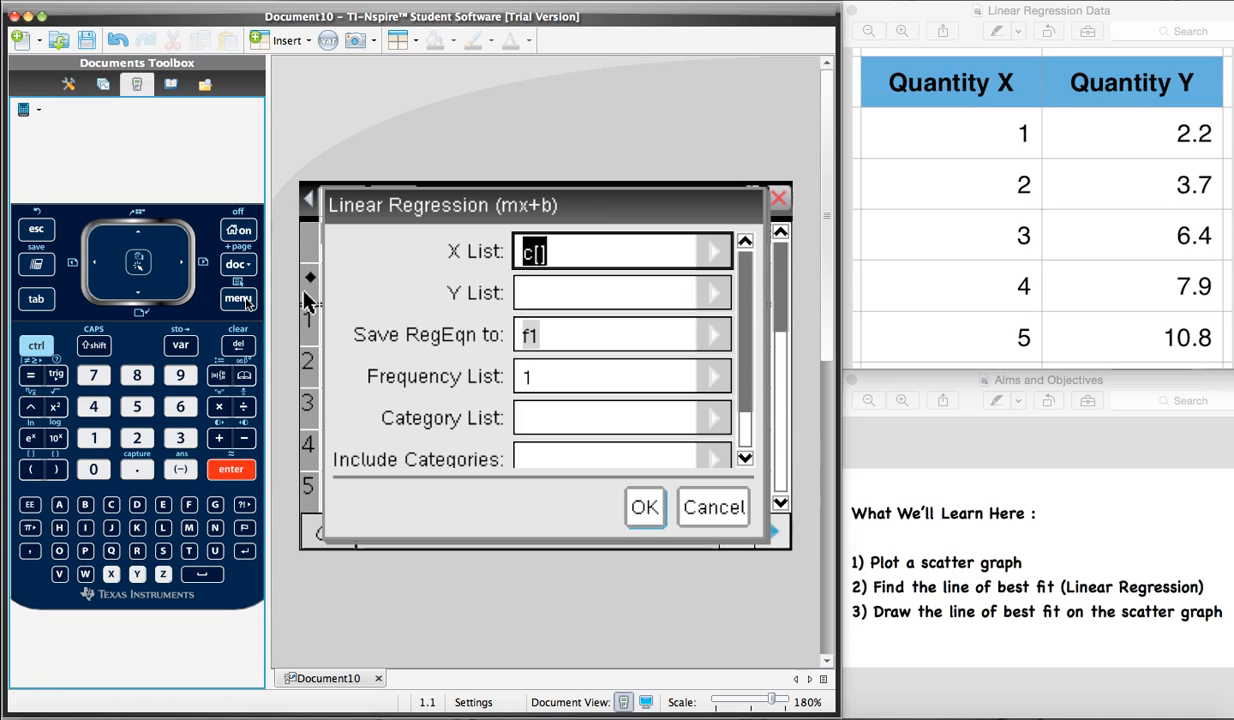
{"action": "mouse_move", "coordinate": [393, 283]}
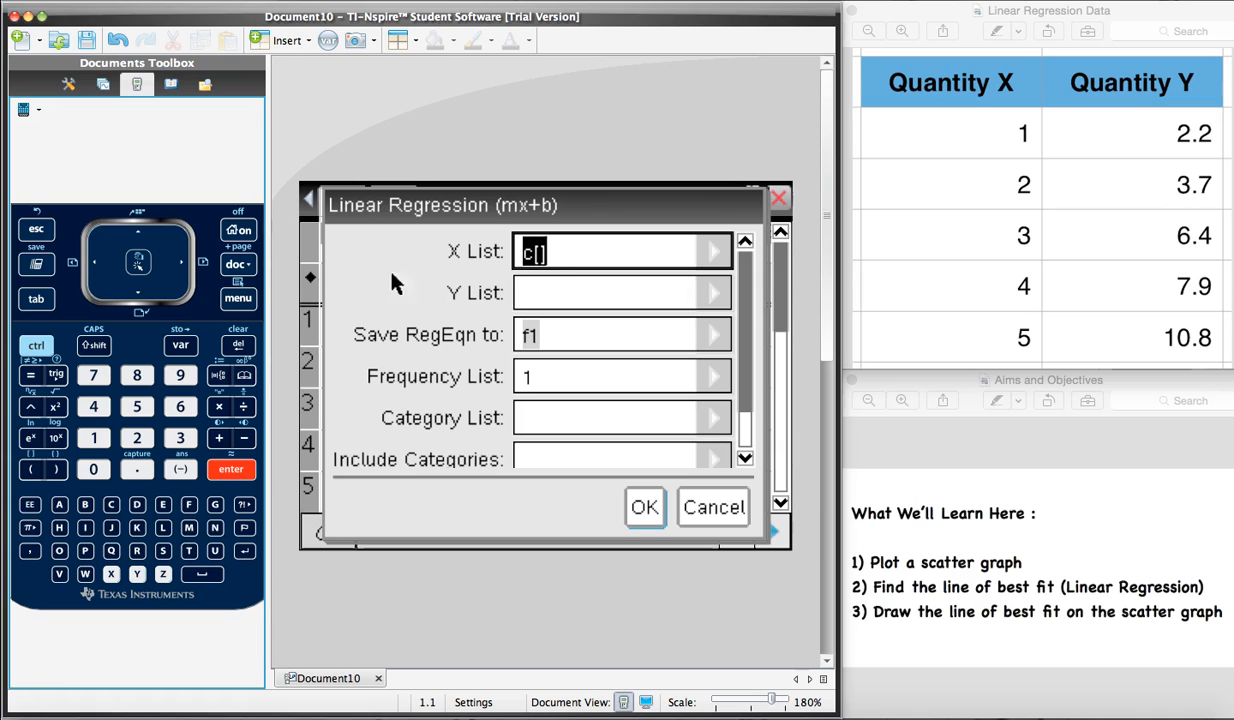
{"action": "mouse_move", "coordinate": [717, 258]}
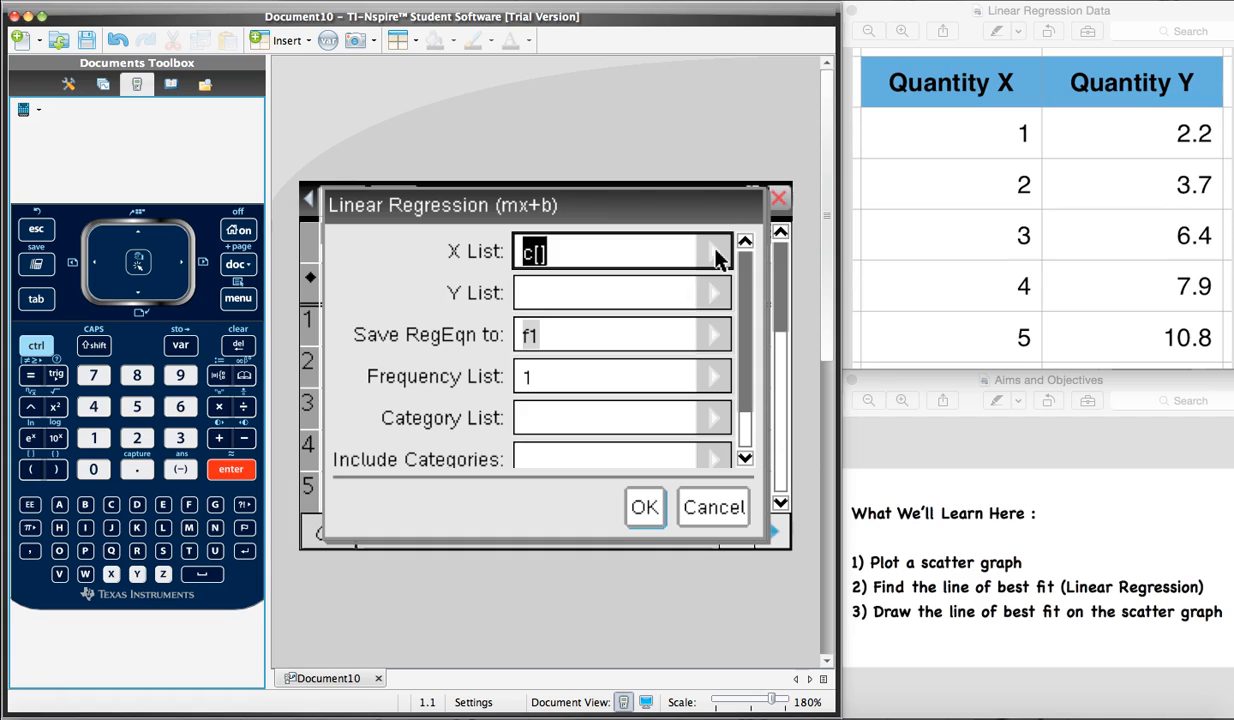
Choose quantityx as the X List and quantityy as the Y List
{"action": "left_click", "coordinate": [716, 252]}
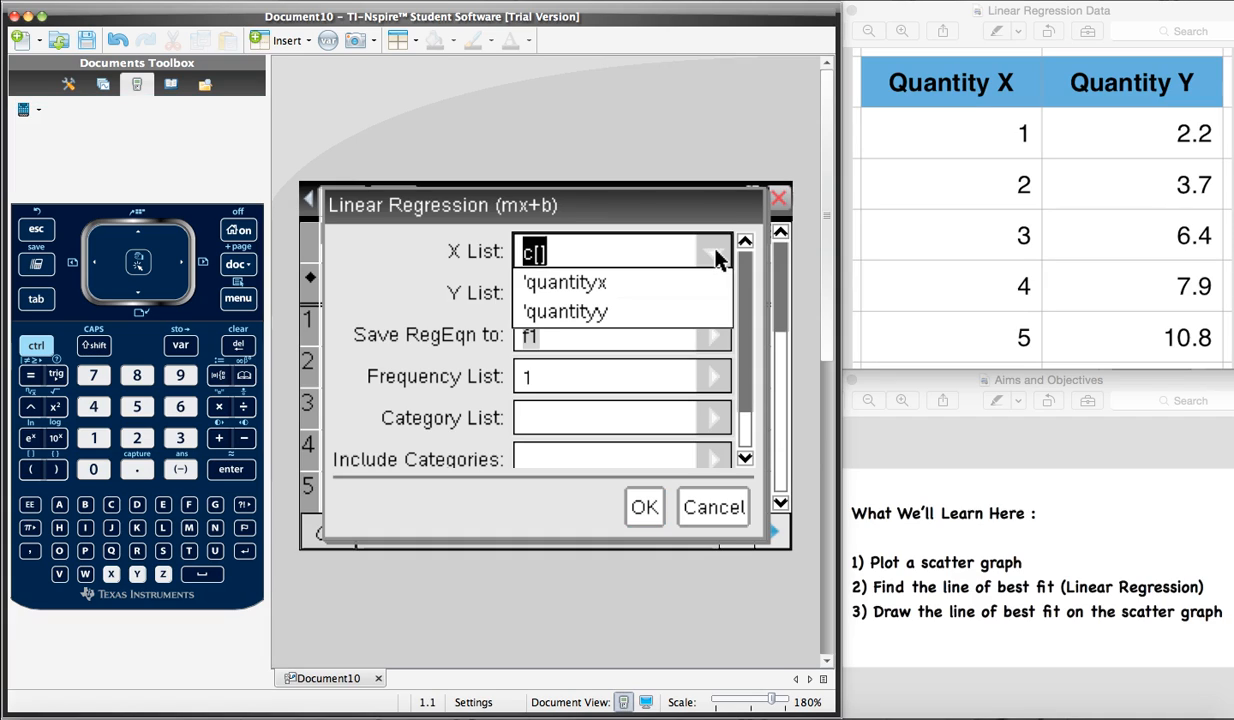
{"action": "mouse_move", "coordinate": [705, 292]}
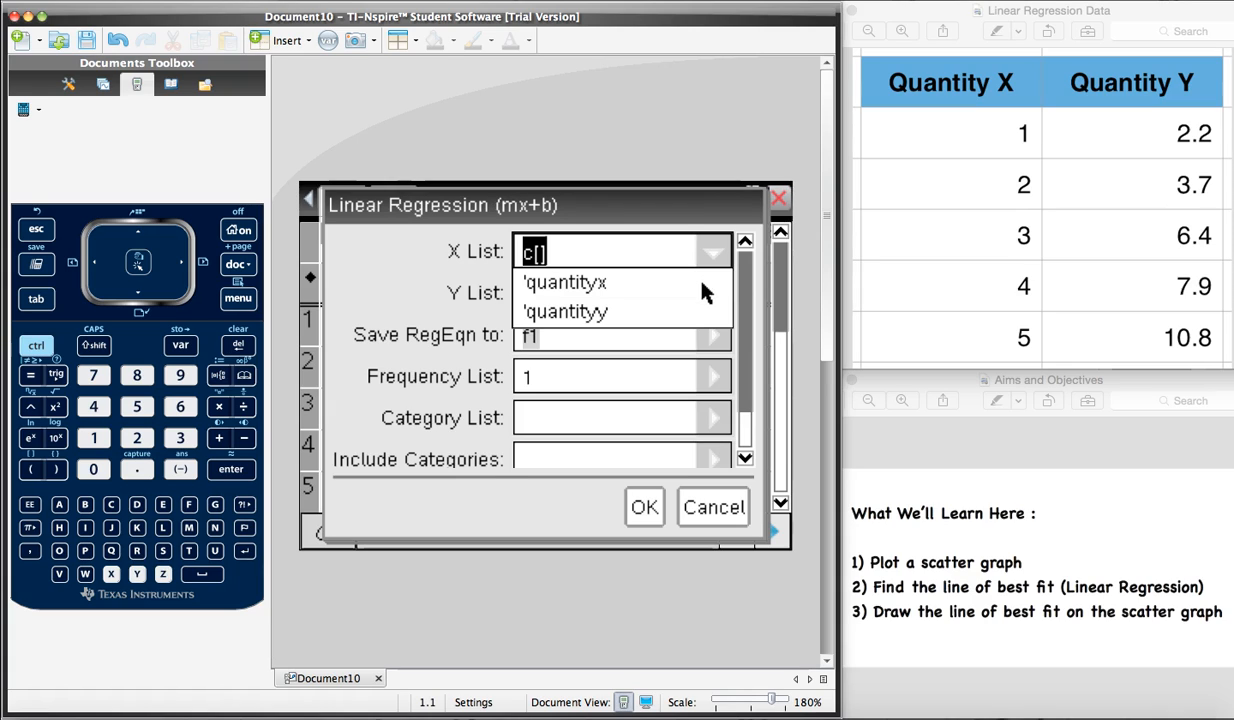
{"action": "left_click", "coordinate": [564, 282]}
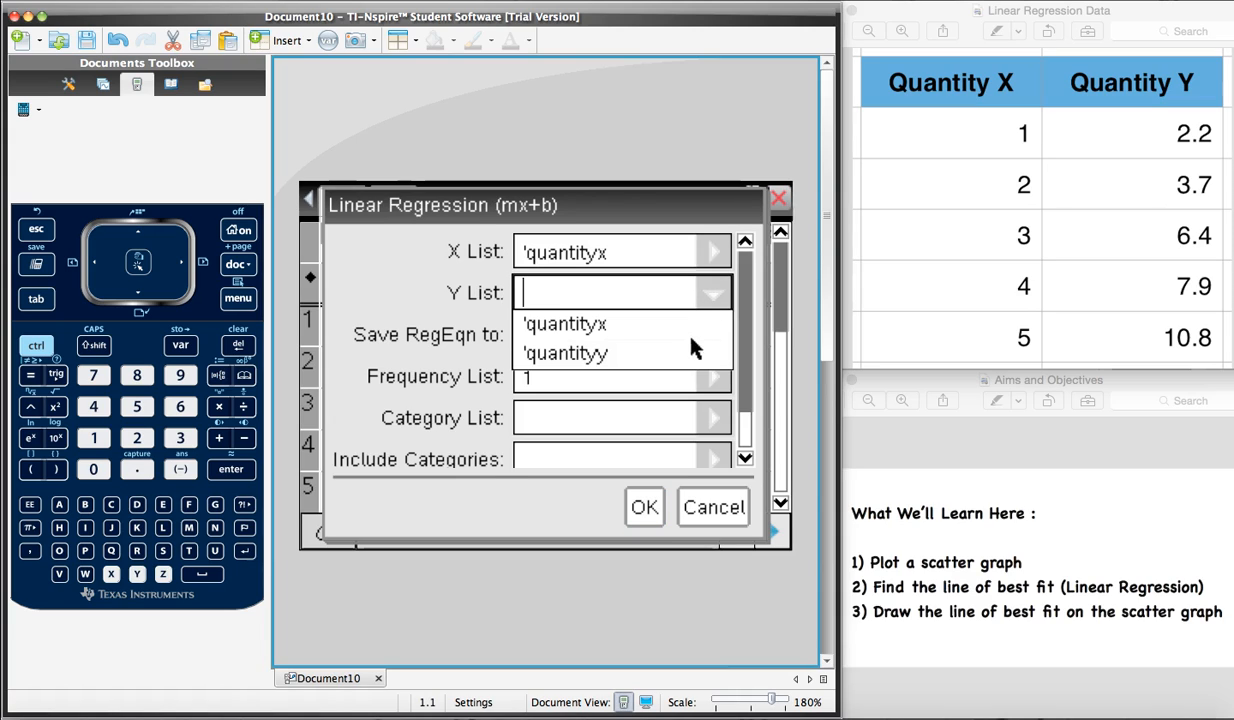
{"action": "left_click", "coordinate": [565, 353]}
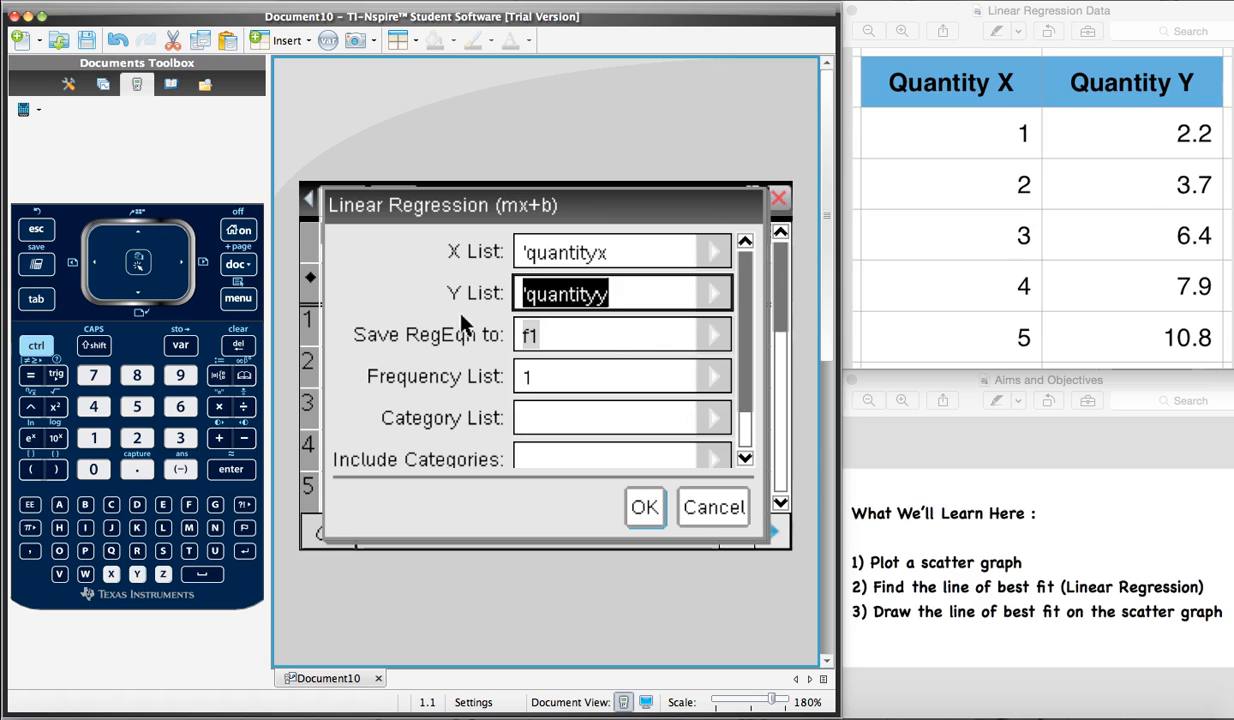
{"action": "mouse_move", "coordinate": [395, 350]}
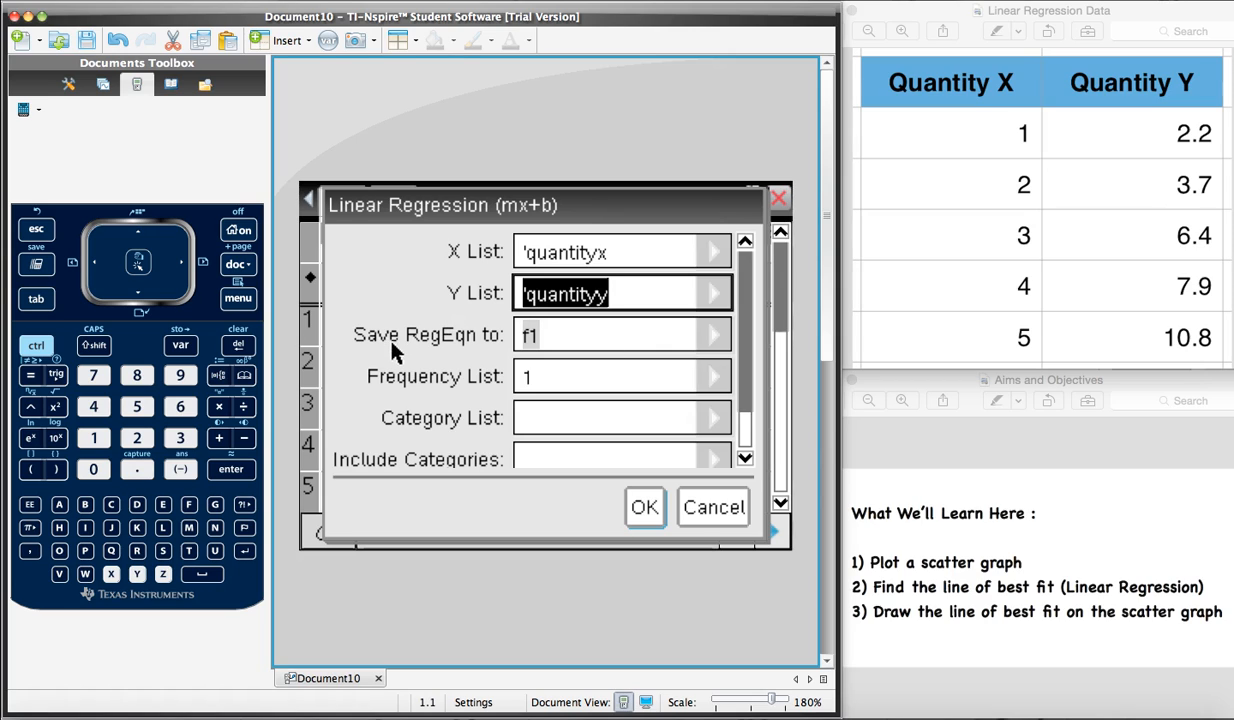
{"action": "mouse_move", "coordinate": [461, 350]}
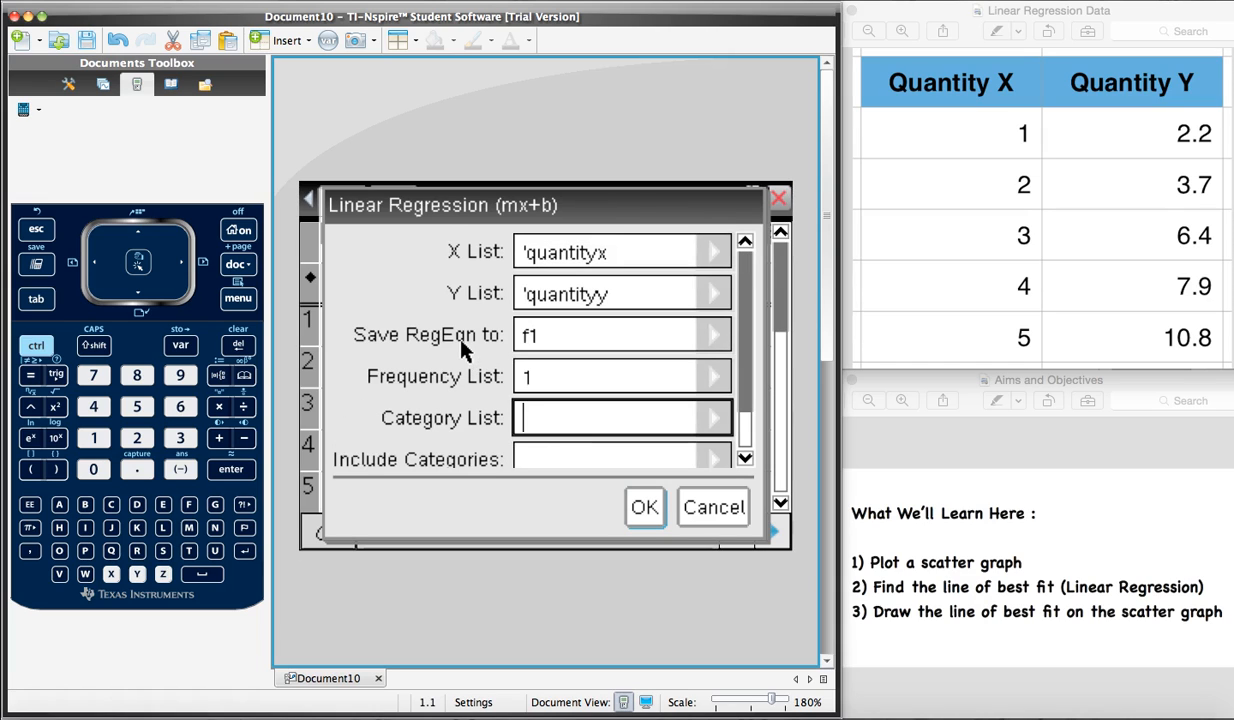
{"action": "mouse_move", "coordinate": [645, 515]}
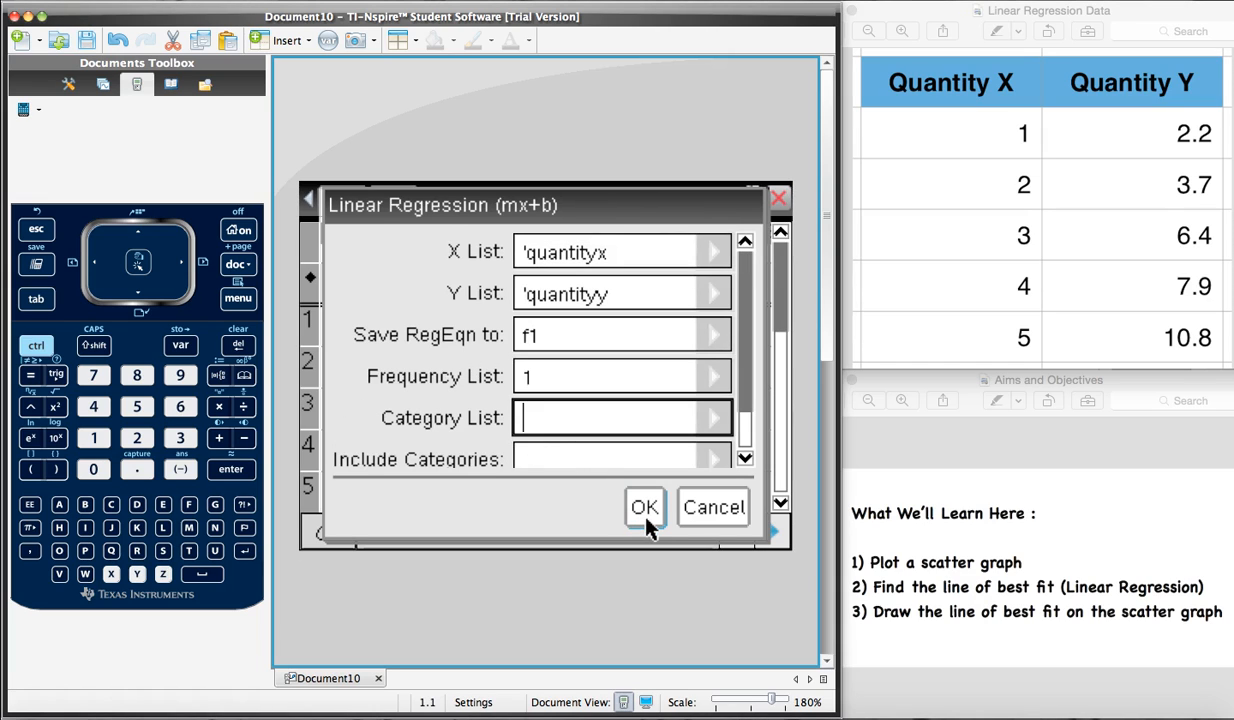
Run the regression and review results m = 2.14, b = −0.22, r = 0.994113
{"action": "left_click", "coordinate": [644, 508]}
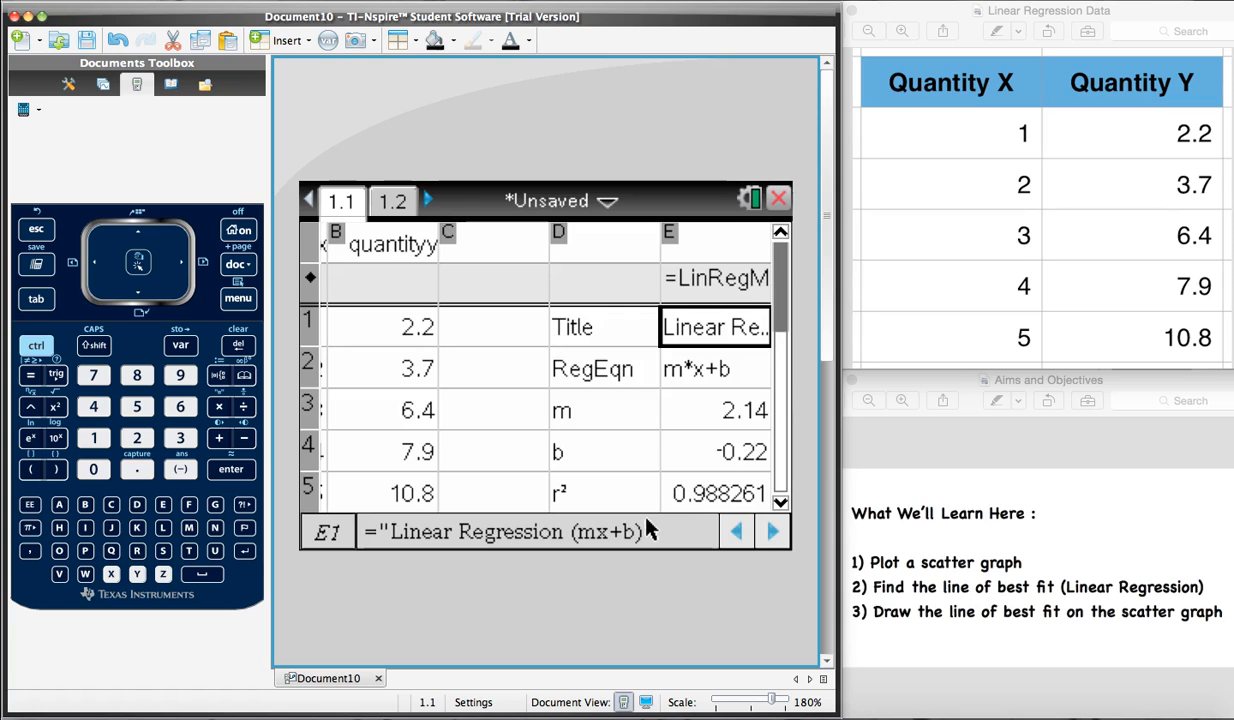
{"action": "left_click", "coordinate": [601, 410]}
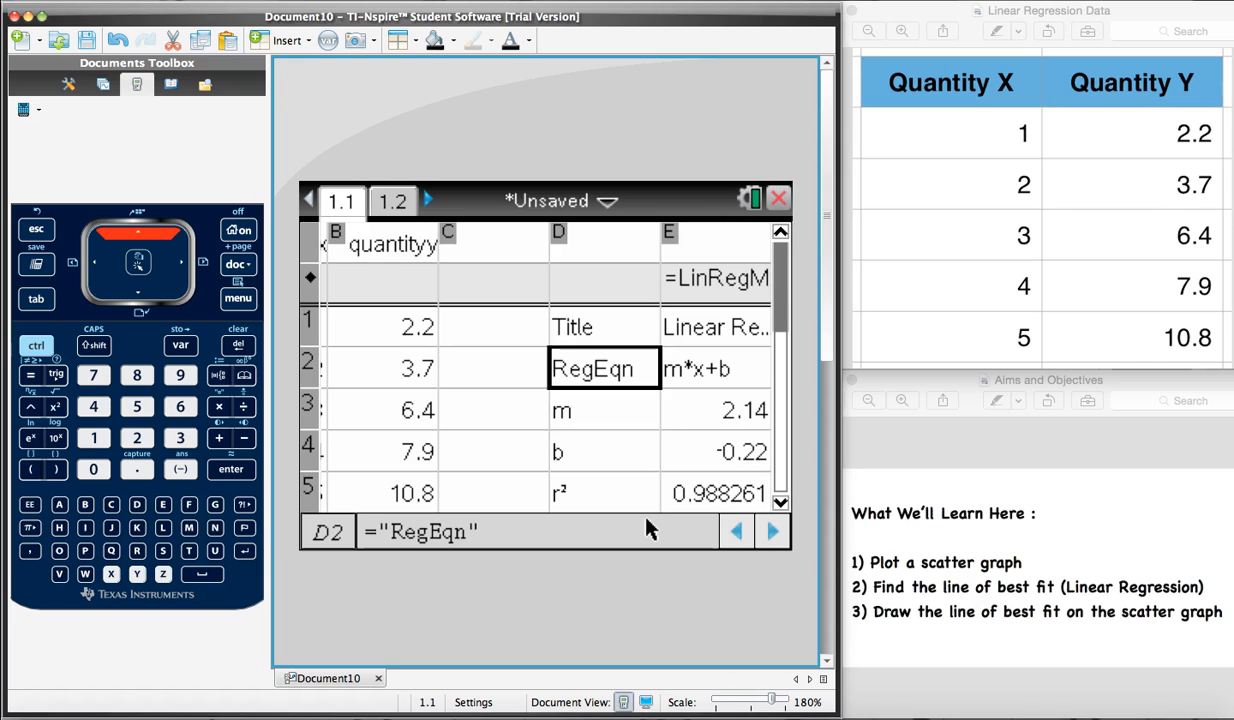
{"action": "key", "text": "Down"}
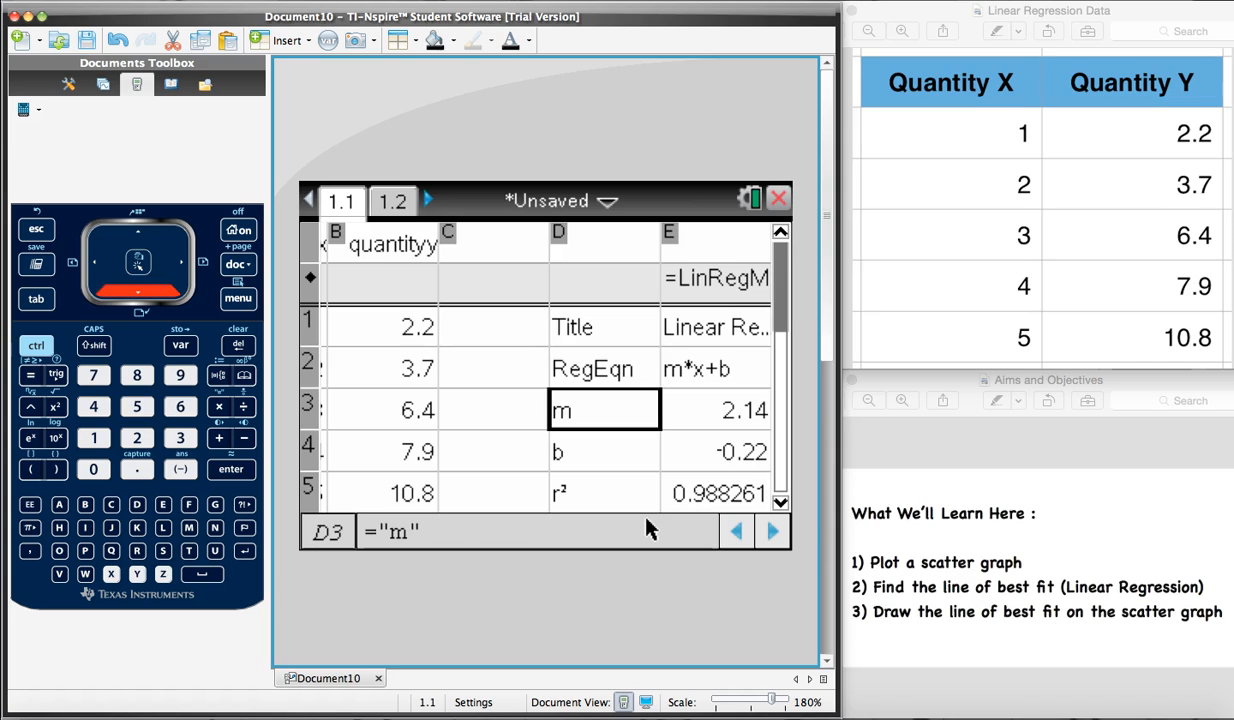
{"action": "left_click", "coordinate": [716, 410]}
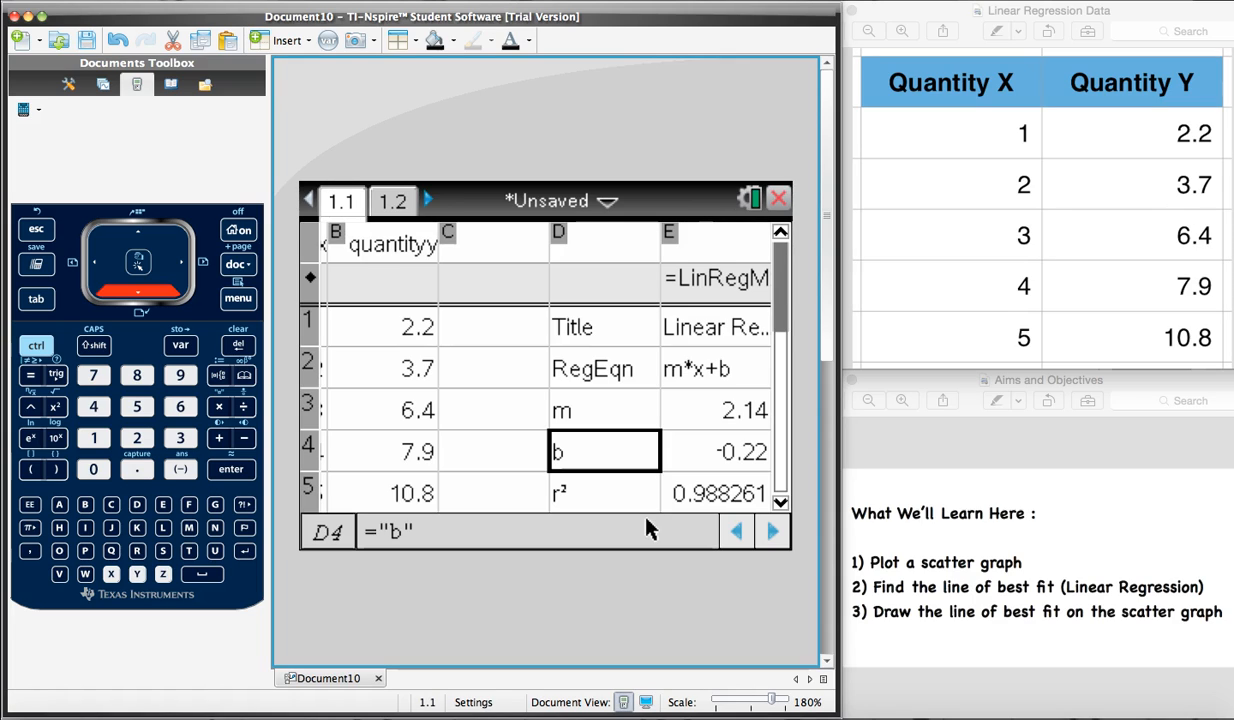
{"action": "left_click", "coordinate": [714, 449]}
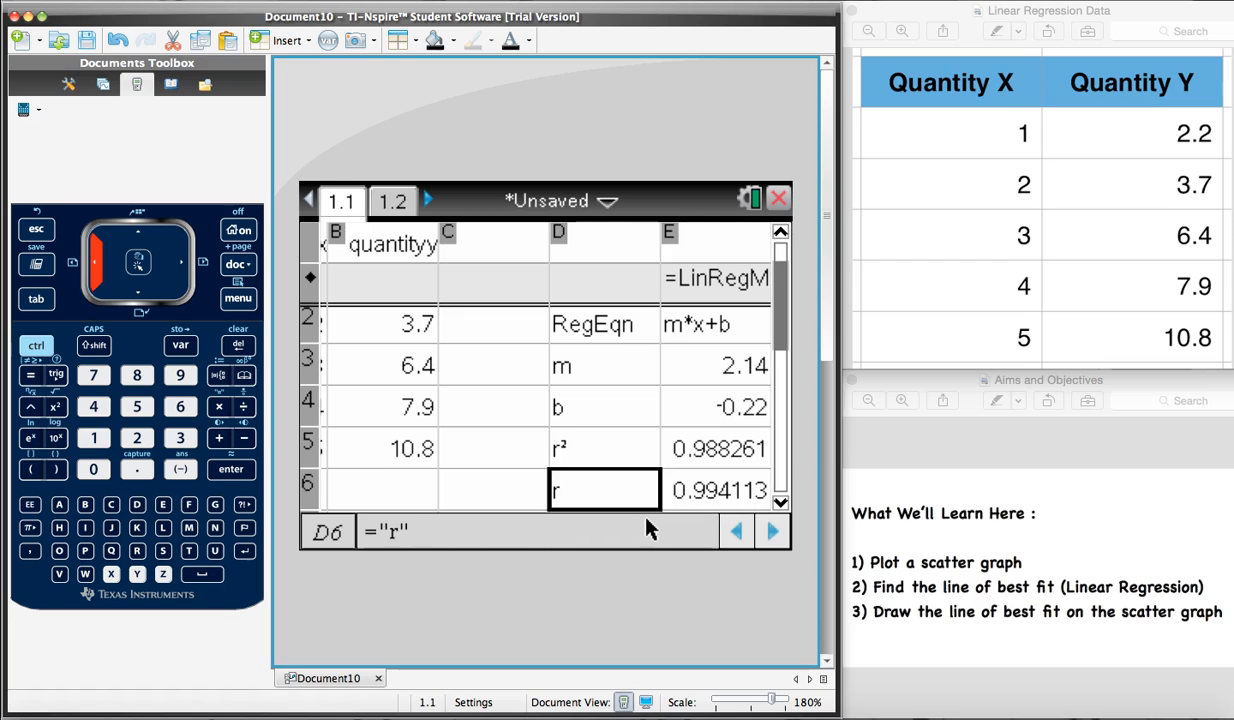
{"action": "left_click", "coordinate": [714, 489]}
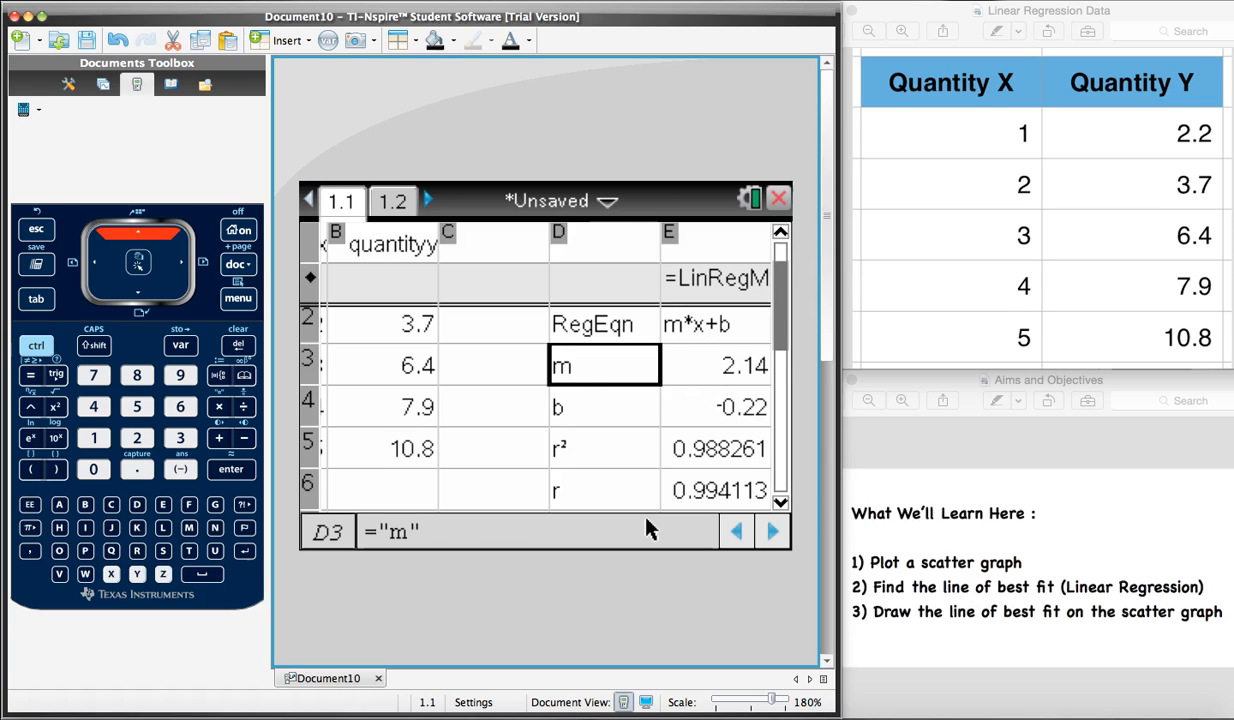
{"action": "left_click", "coordinate": [603, 324]}
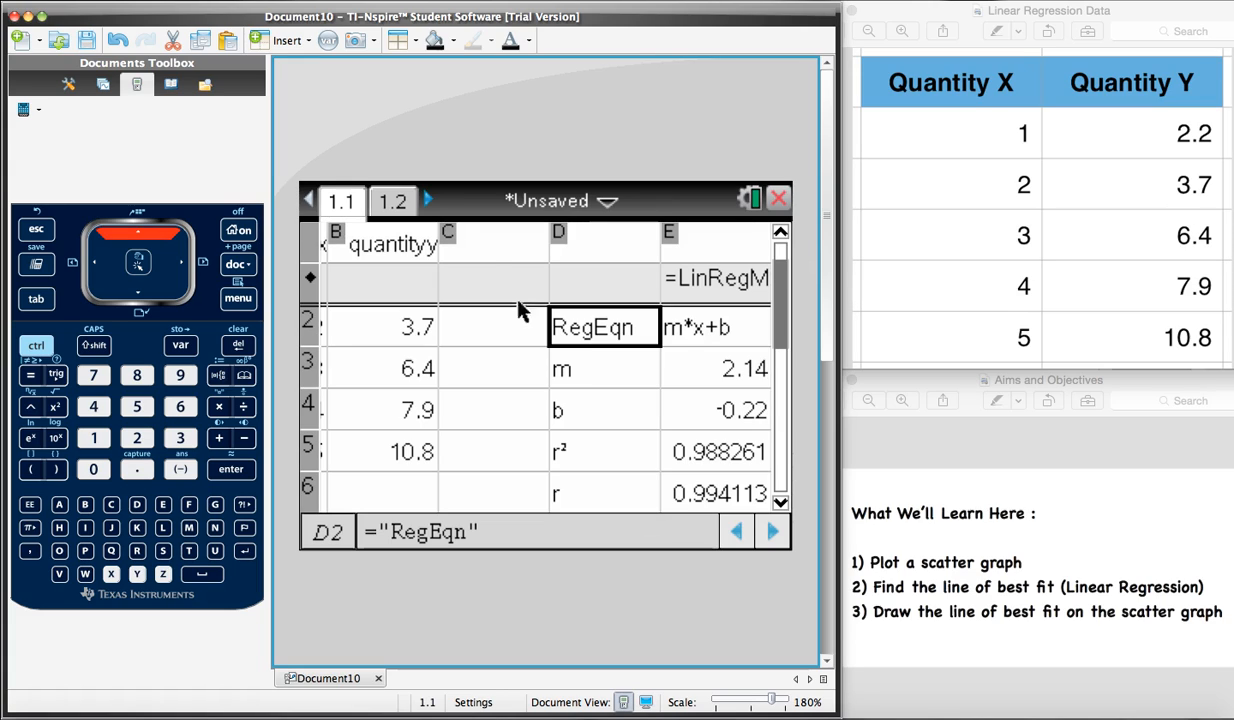
On page 1.2, graph f1(x)=2.14x−0.22 as a function over the scatter plot
{"action": "left_click", "coordinate": [393, 201]}
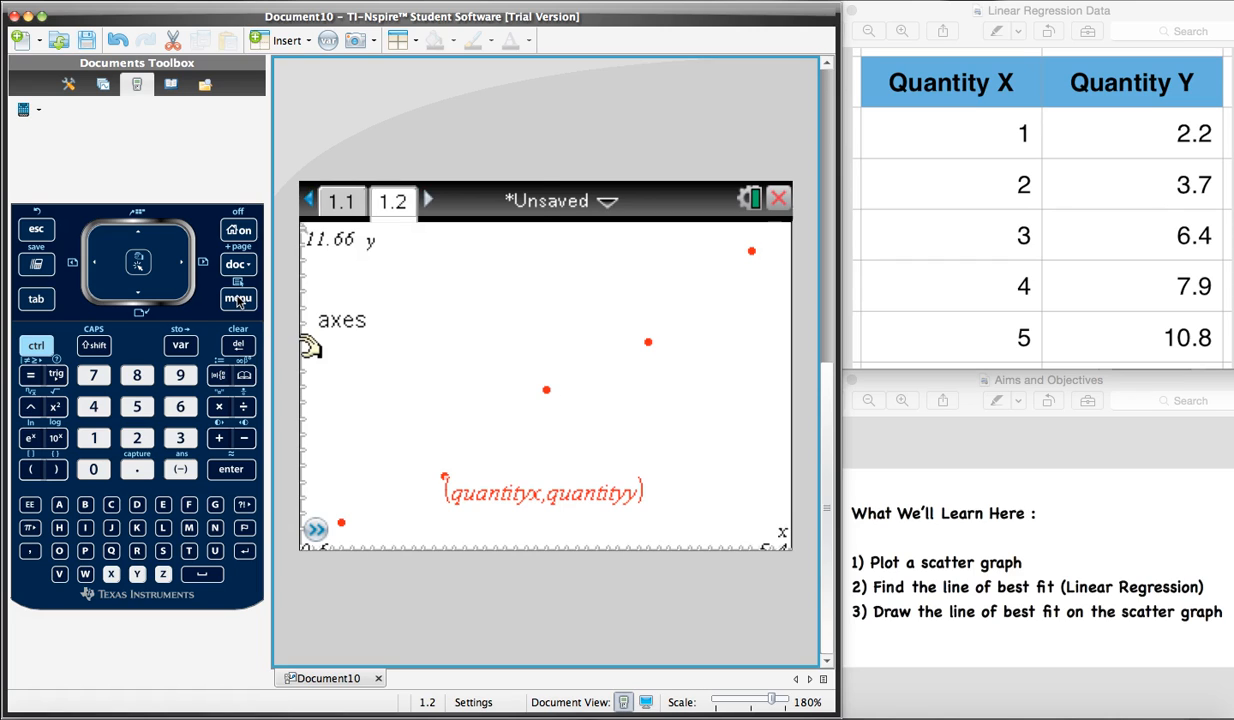
{"action": "left_click", "coordinate": [238, 299]}
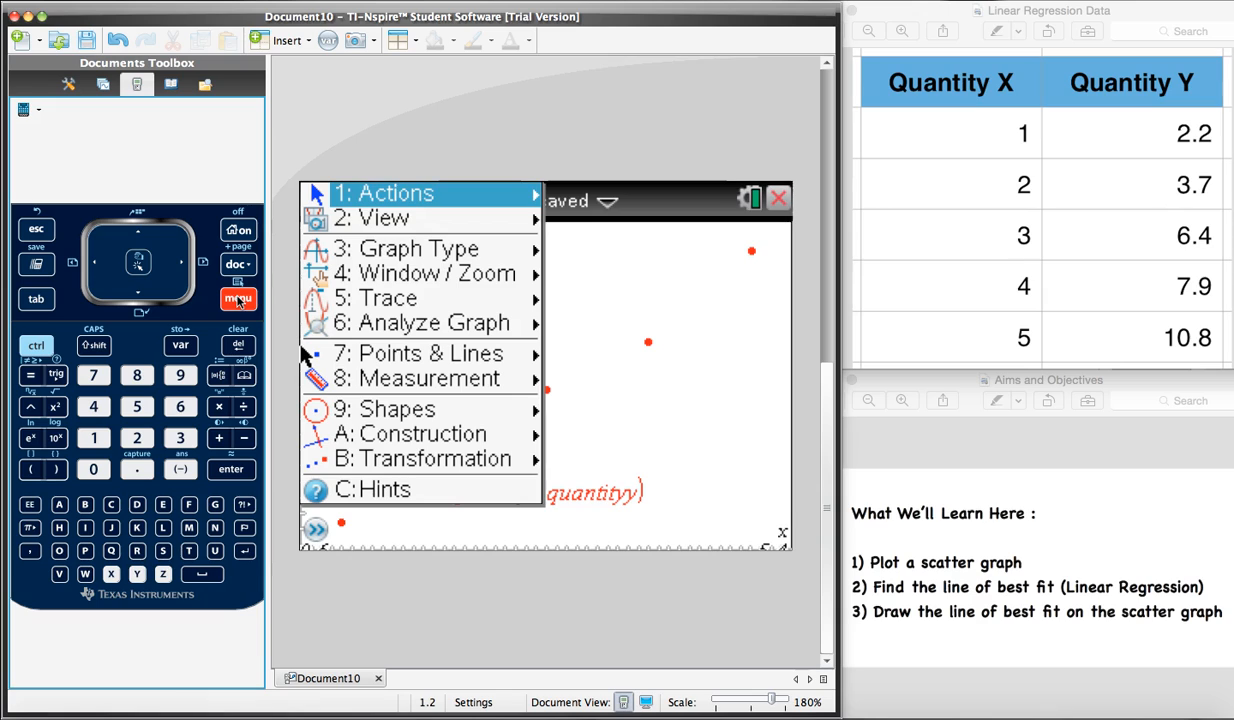
{"action": "mouse_move", "coordinate": [418, 248]}
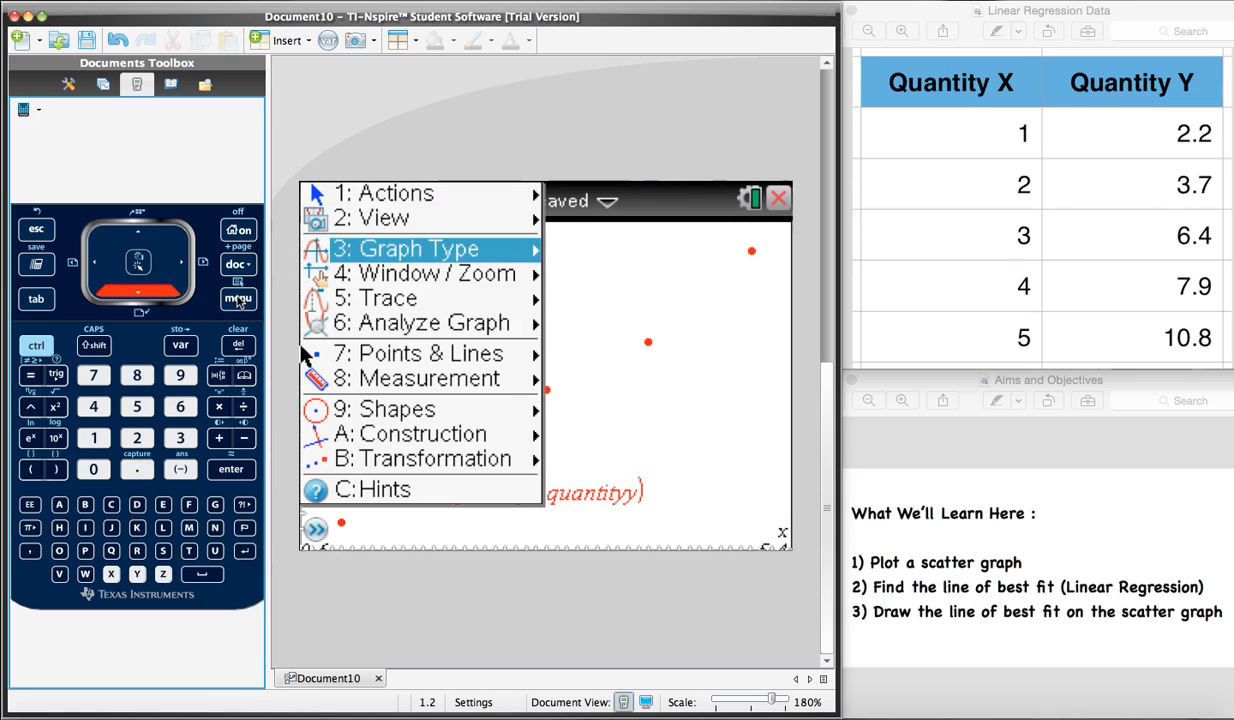
{"action": "left_click", "coordinate": [418, 248]}
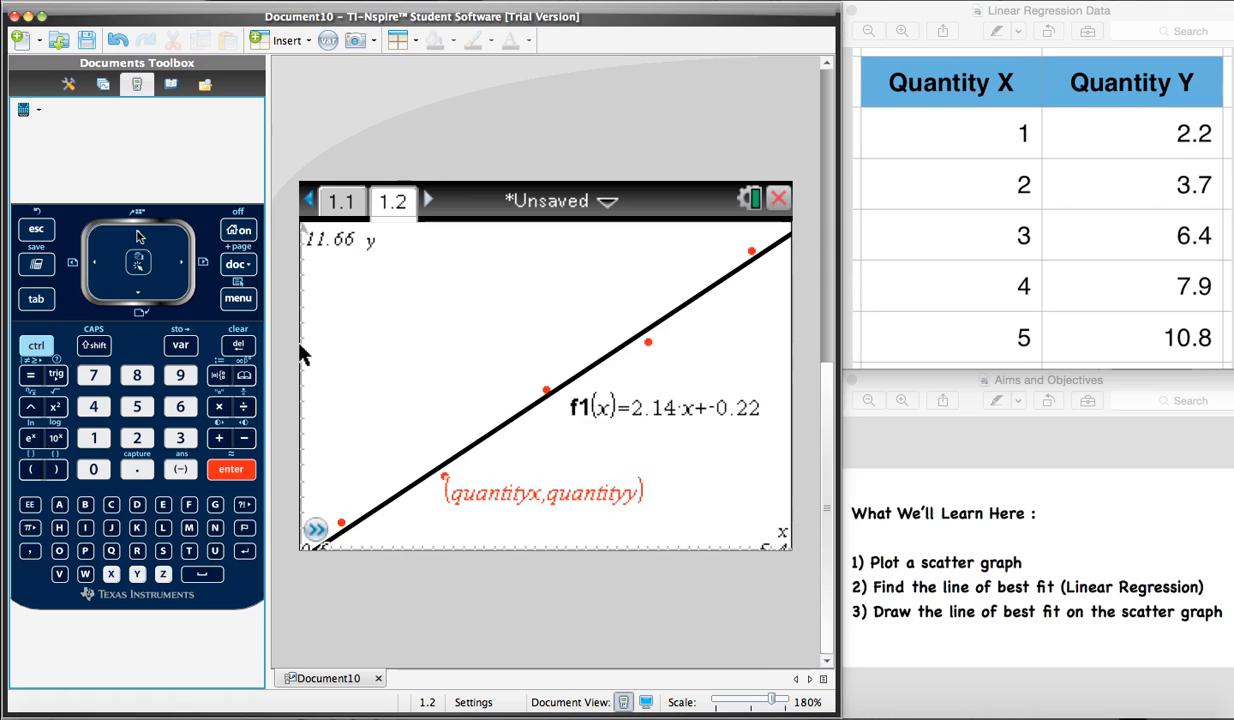
Start Zoom In from Window/Zoom, abandon it, and activate Zoom Out instead
{"action": "left_click", "coordinate": [238, 299]}
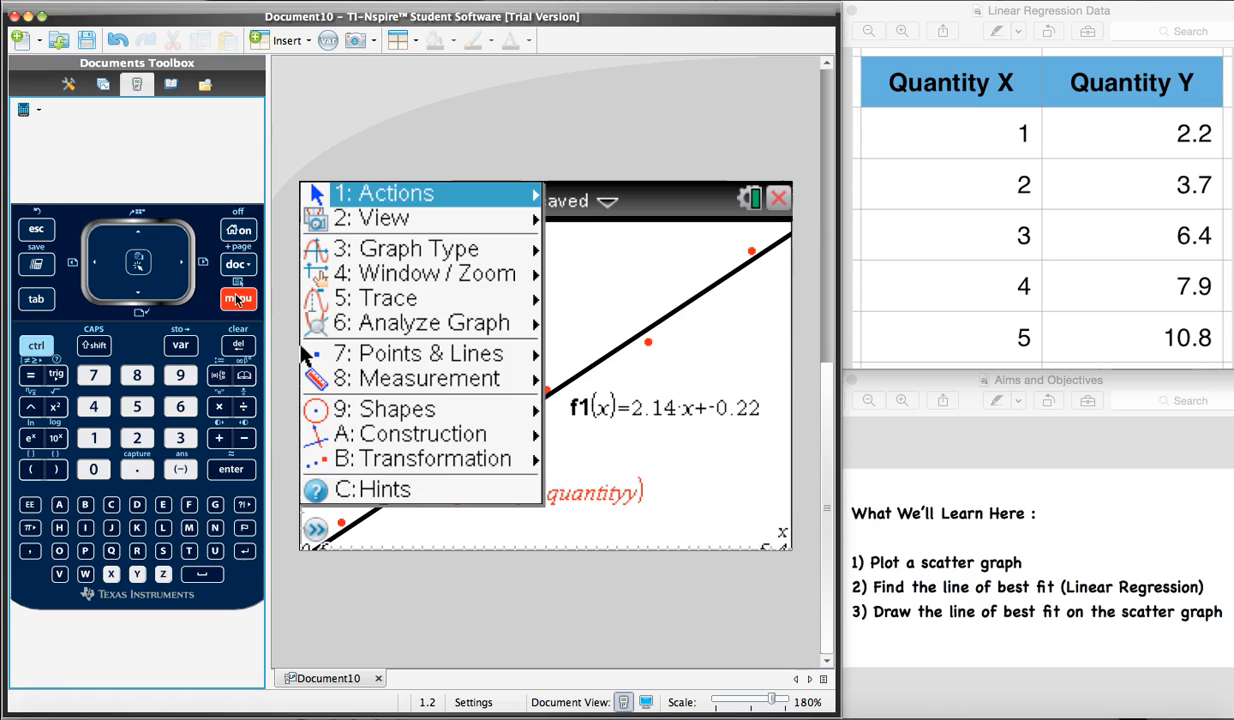
{"action": "mouse_move", "coordinate": [430, 273]}
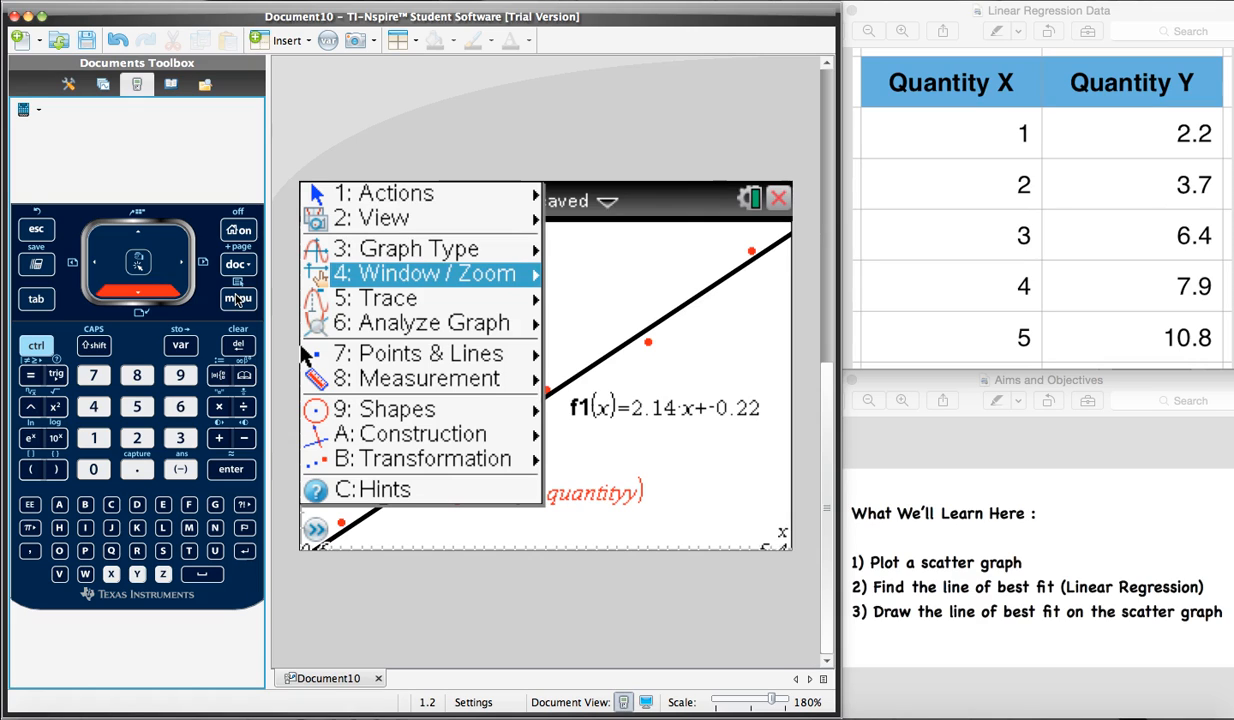
{"action": "left_click", "coordinate": [430, 273]}
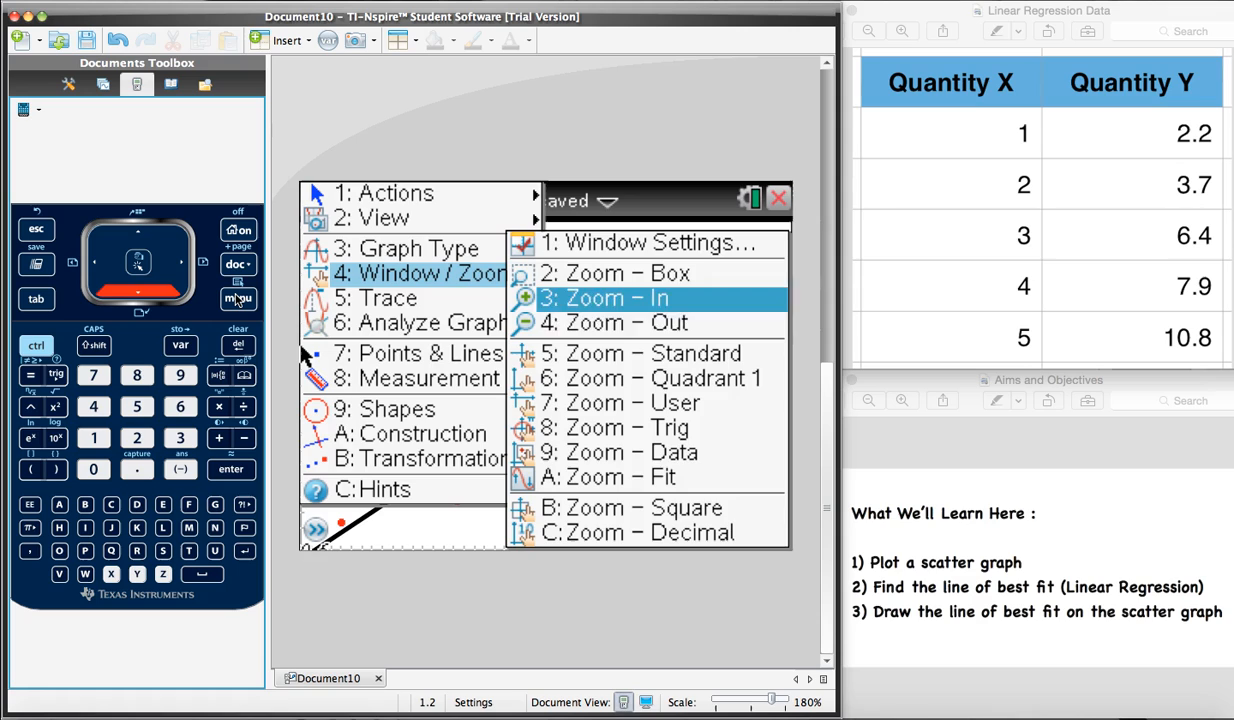
{"action": "left_click", "coordinate": [612, 298]}
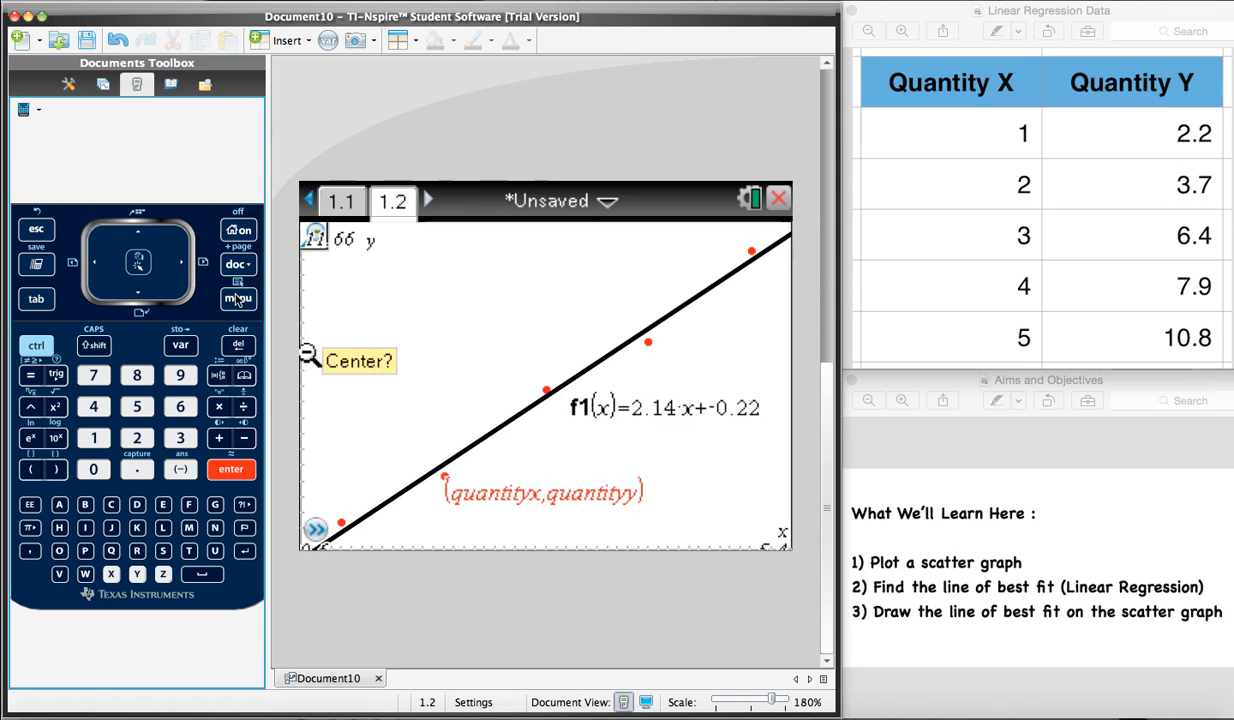
{"action": "left_click", "coordinate": [238, 299]}
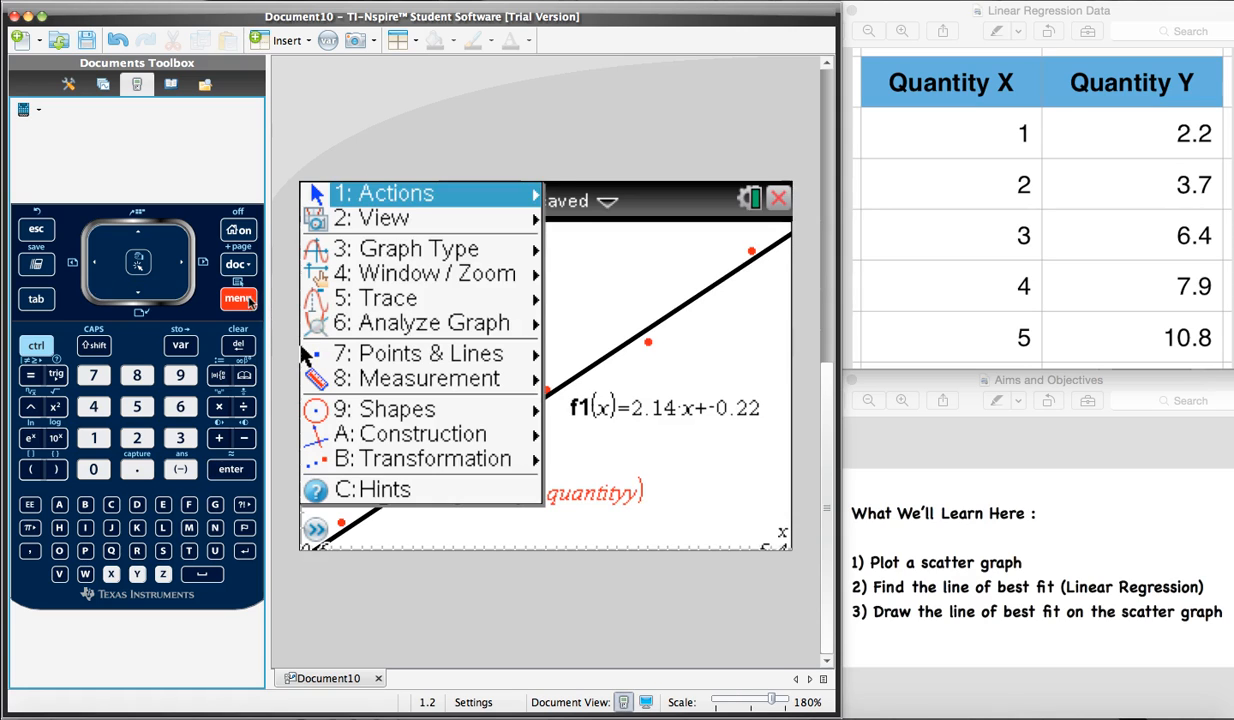
{"action": "left_click", "coordinate": [420, 273]}
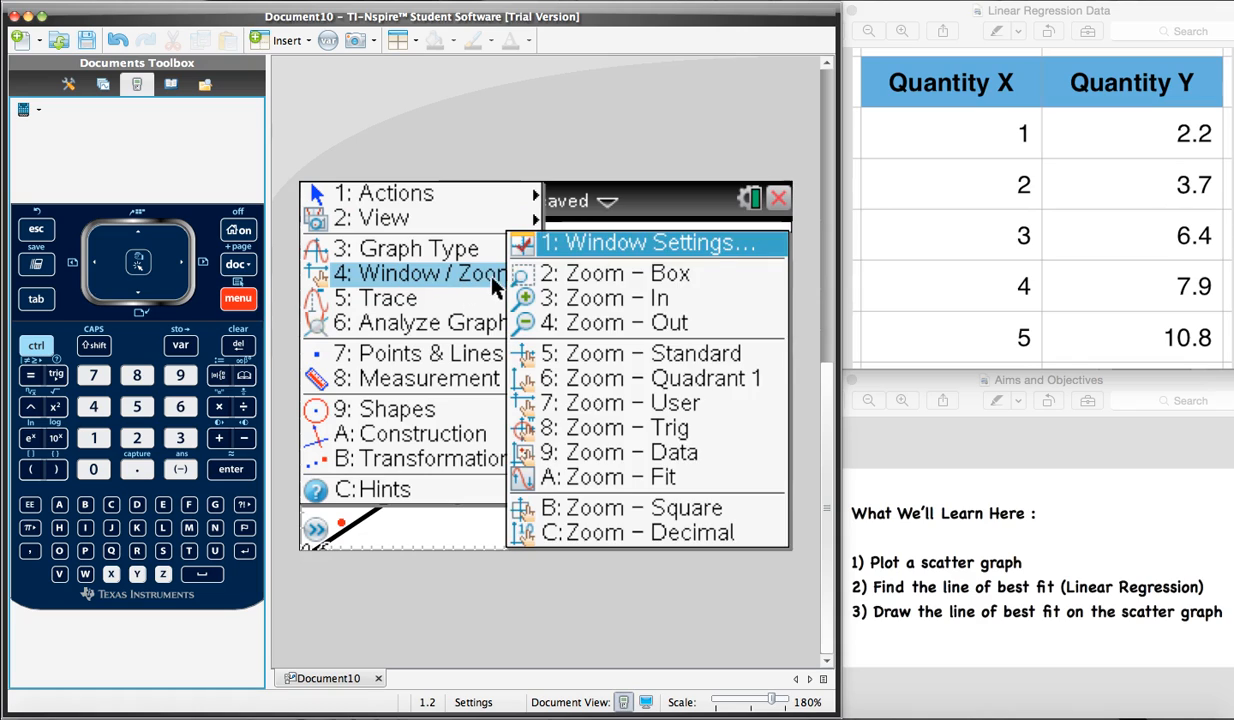
{"action": "mouse_move", "coordinate": [600, 330]}
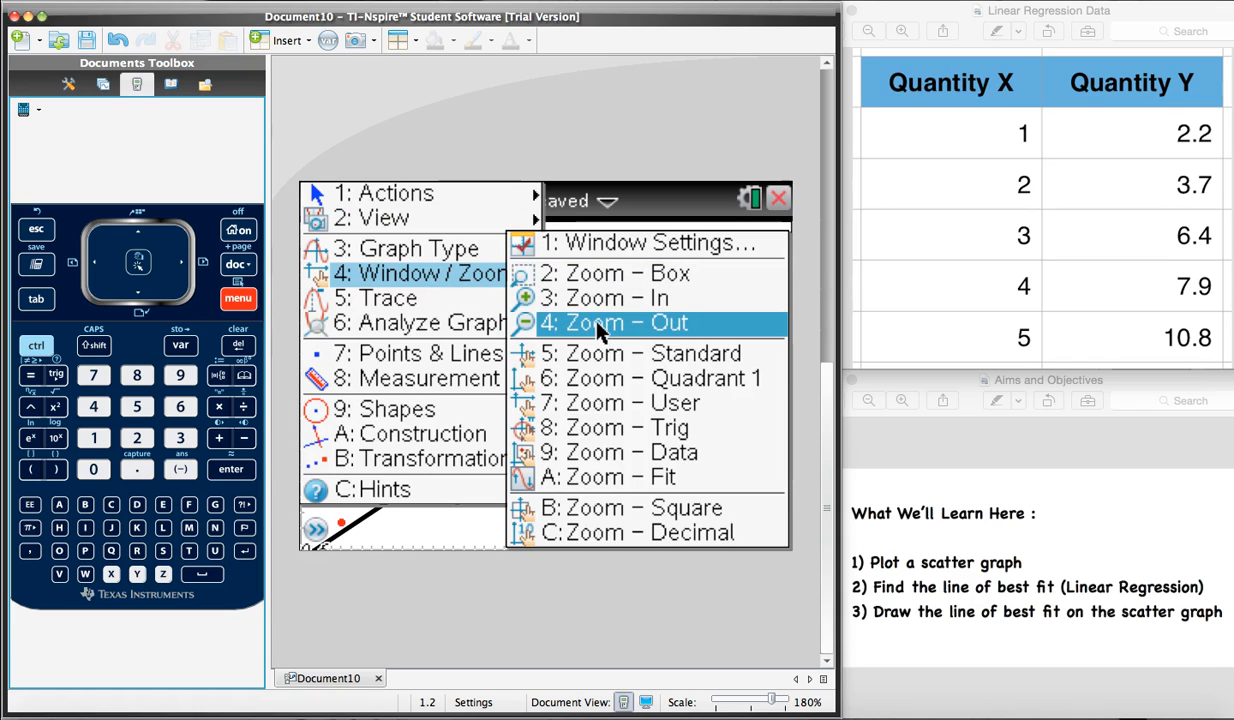
{"action": "left_click", "coordinate": [613, 322]}
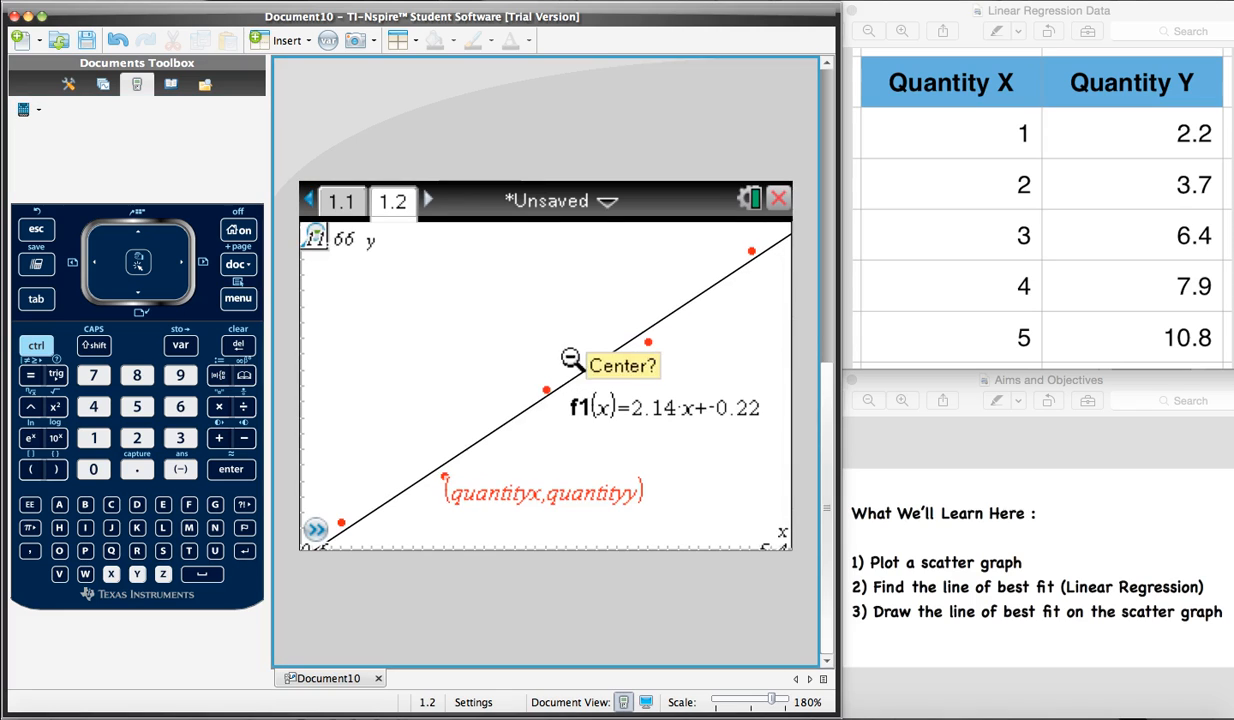